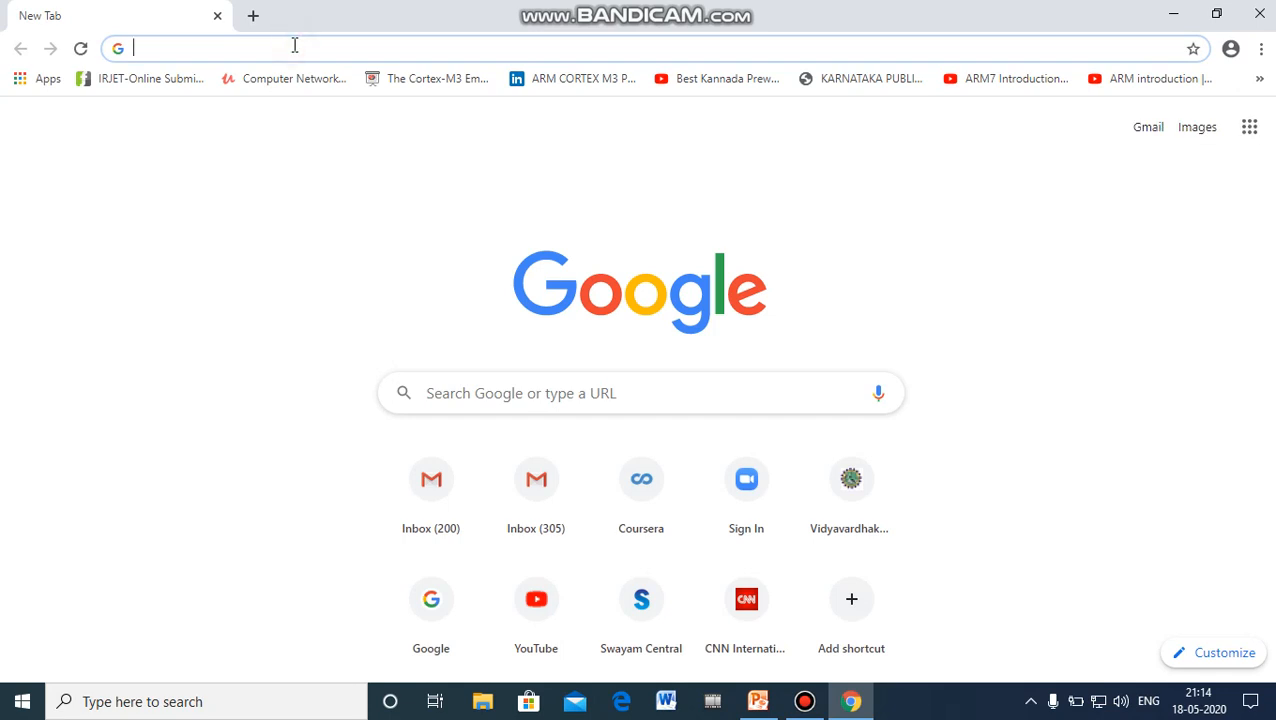
Search Google for 'whats my ip' to show the public IP 59.92.159.119
type("whats my ip")
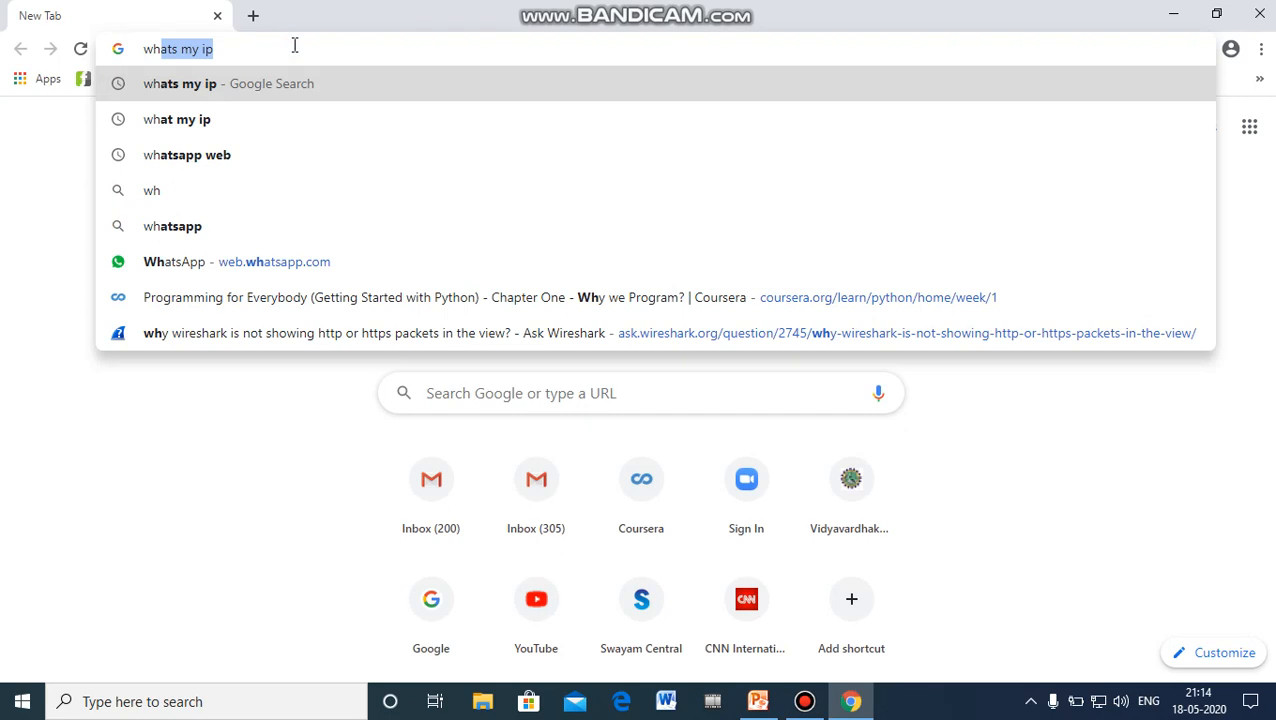
mouse_move(345, 97)
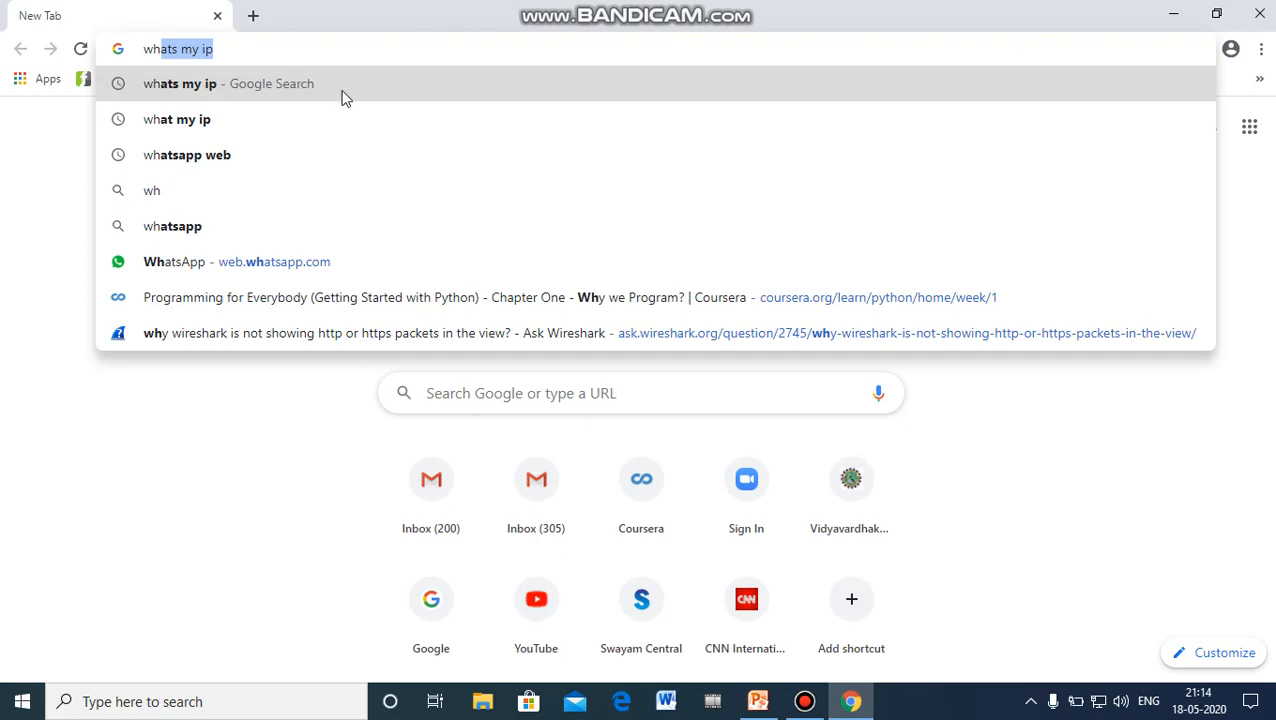
key("enter")
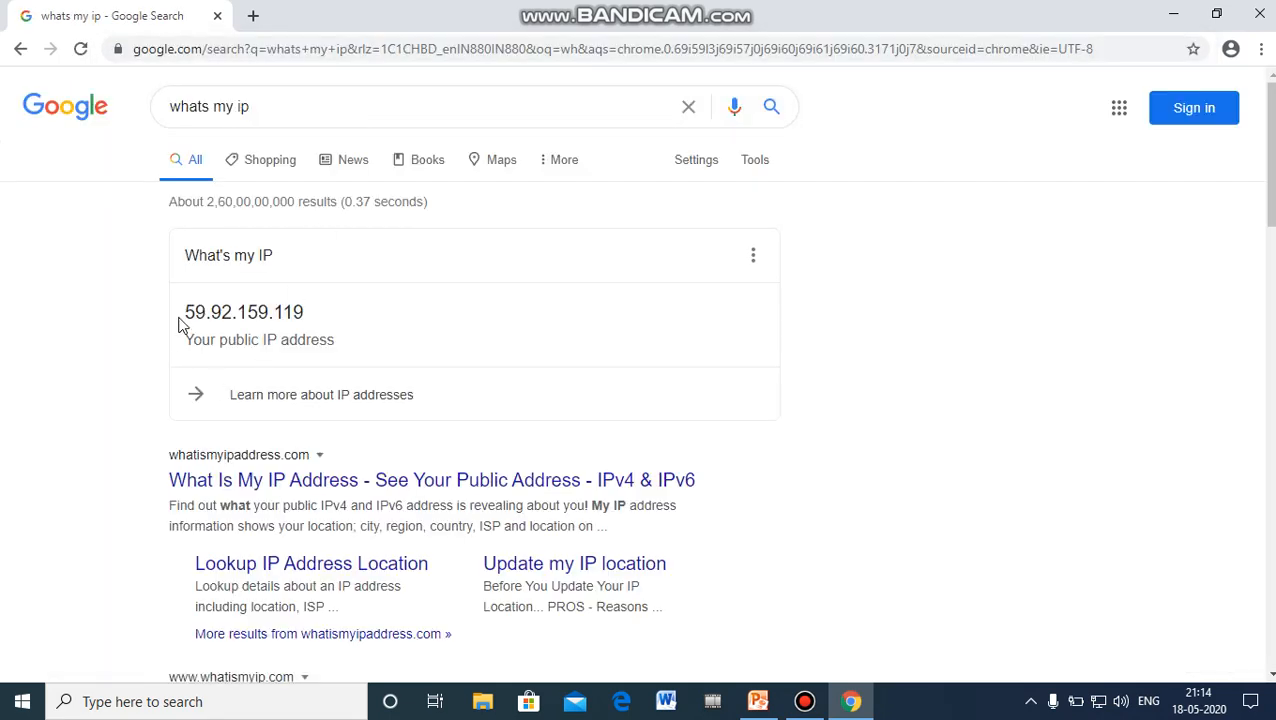
mouse_move(318, 365)
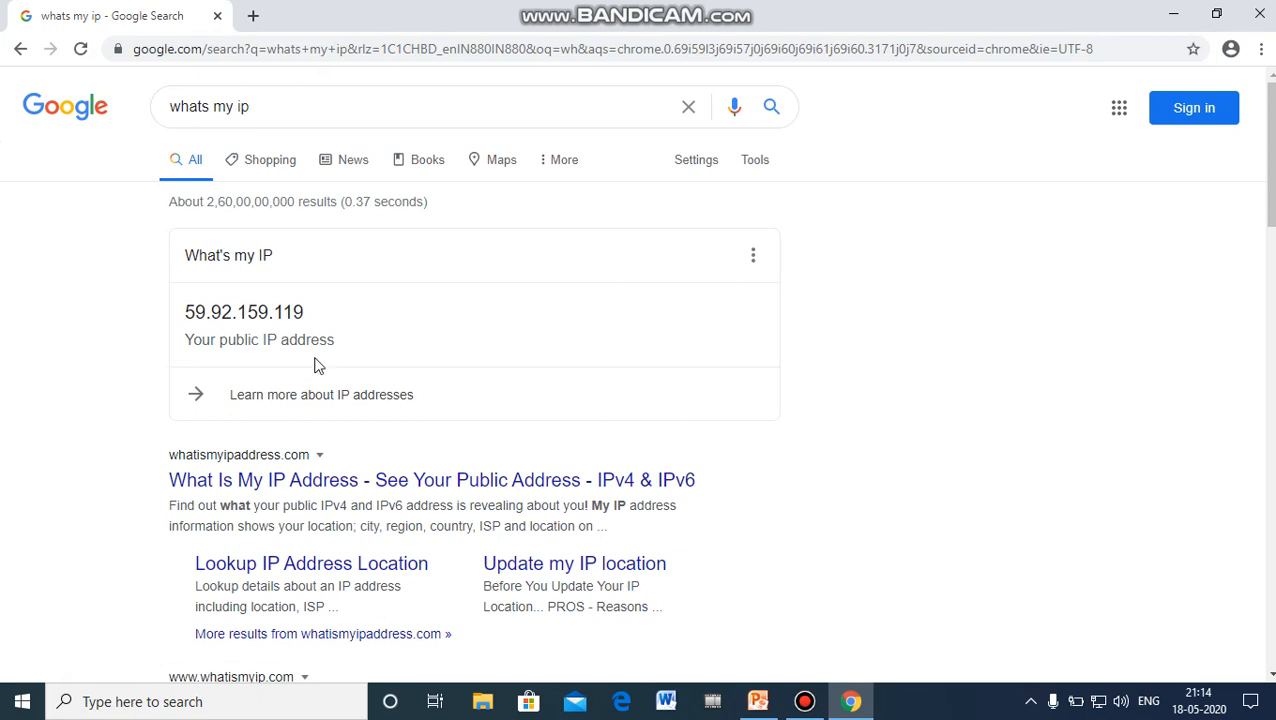
mouse_move(457, 248)
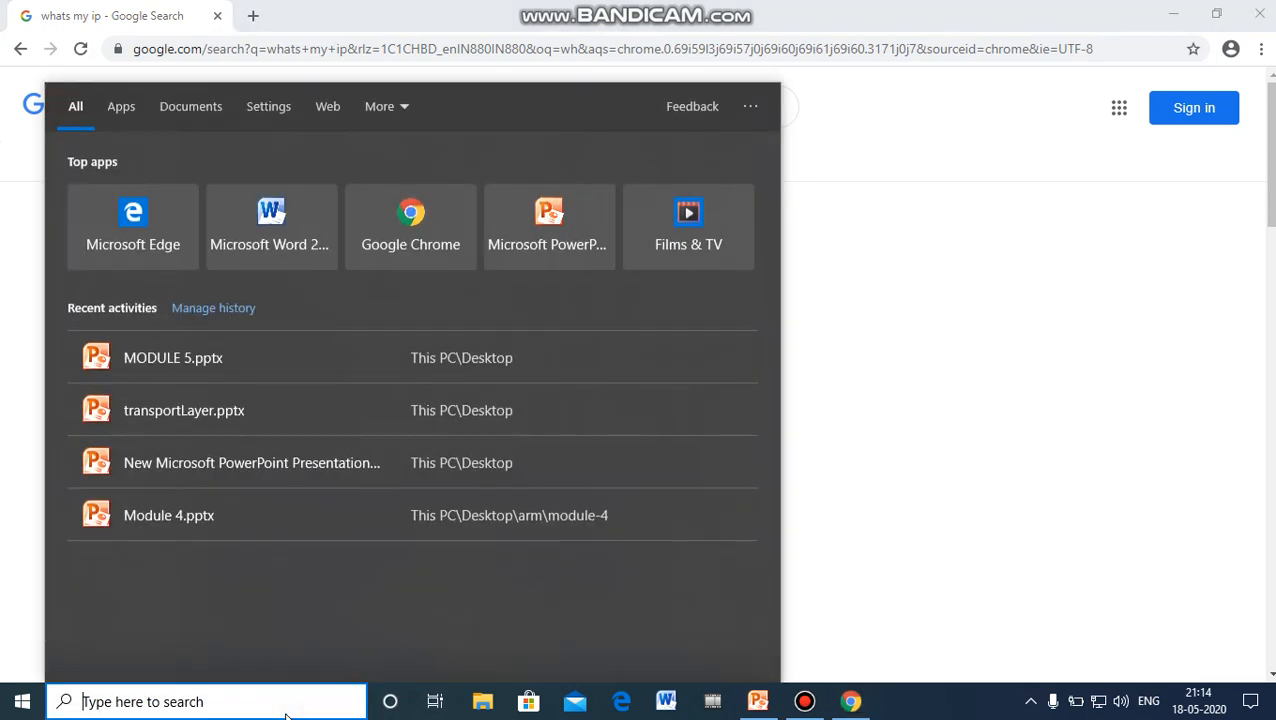
Open Command Prompt from Start and run ipconfig to list the local IPv4 address 192.168.1.3
type("c")
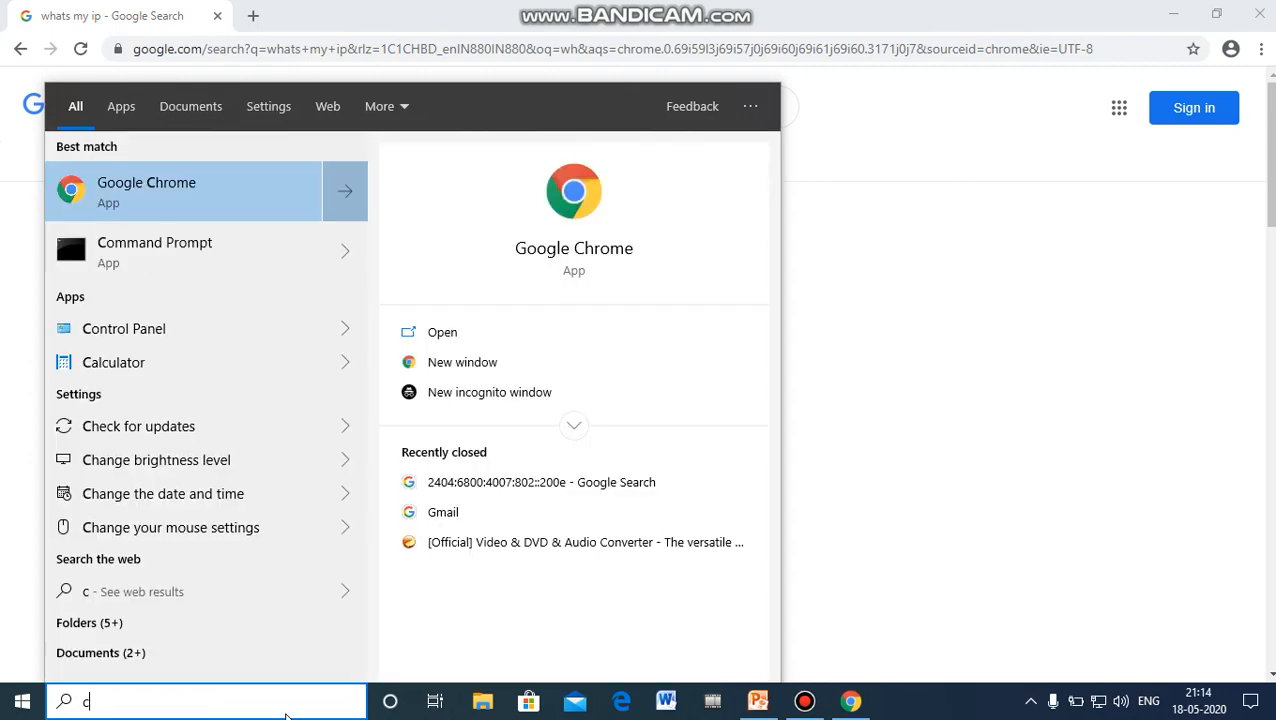
mouse_move(45, 620)
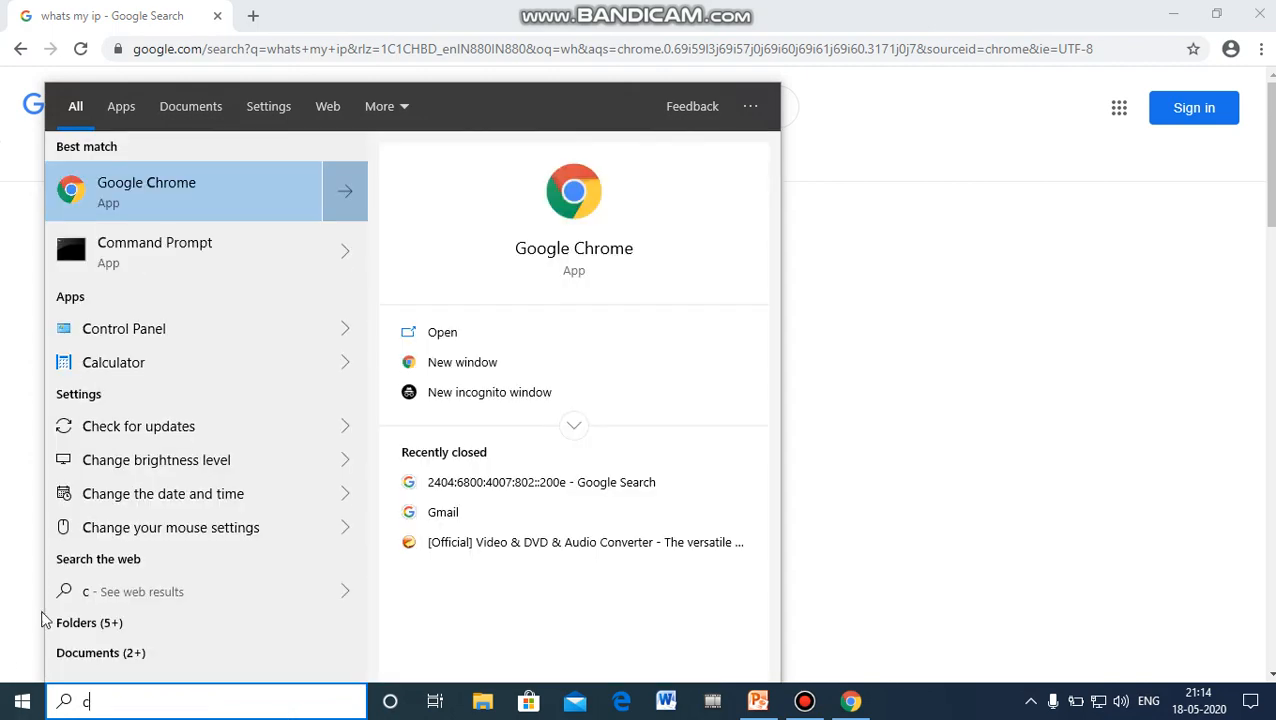
left_click(154, 251)
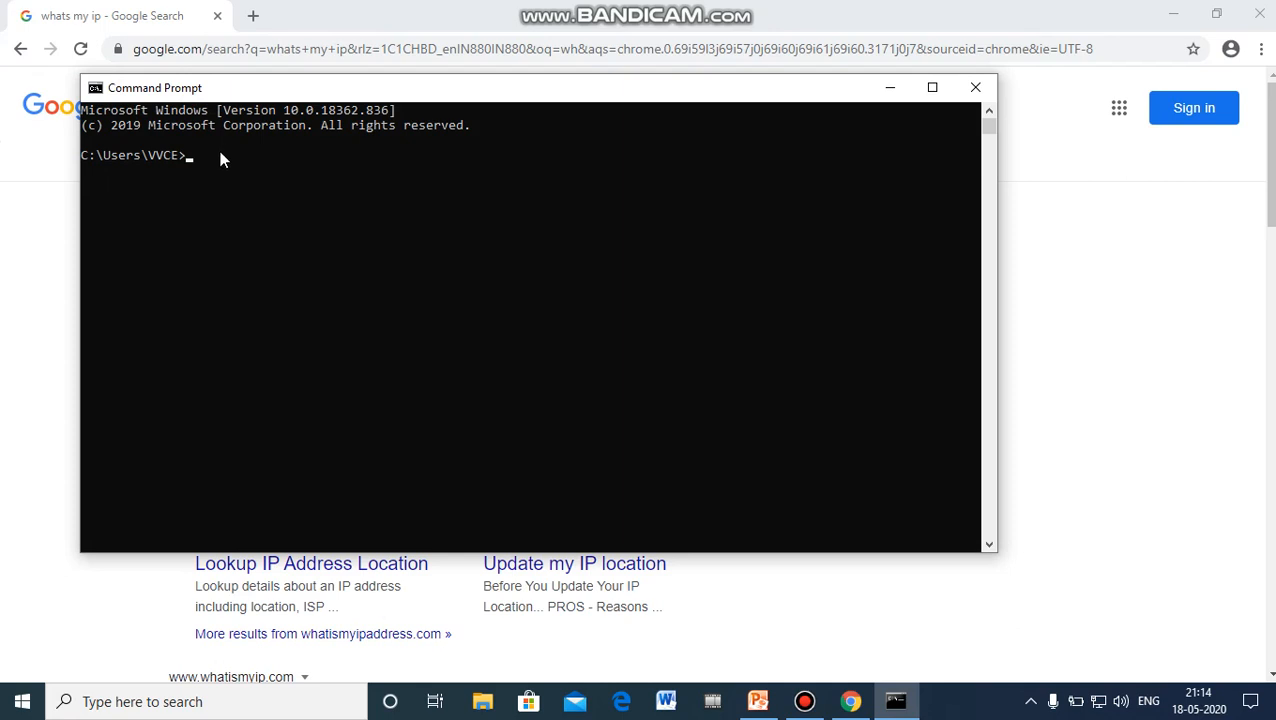
type("ipc")
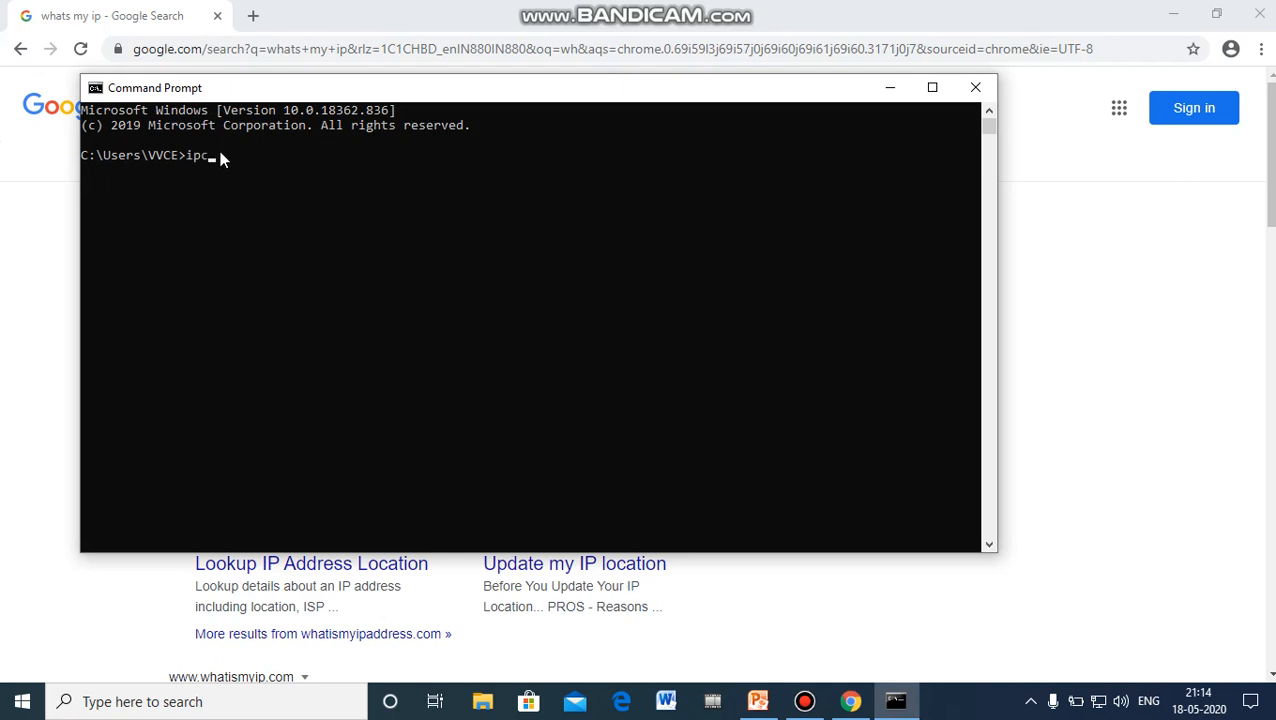
type("onfig")
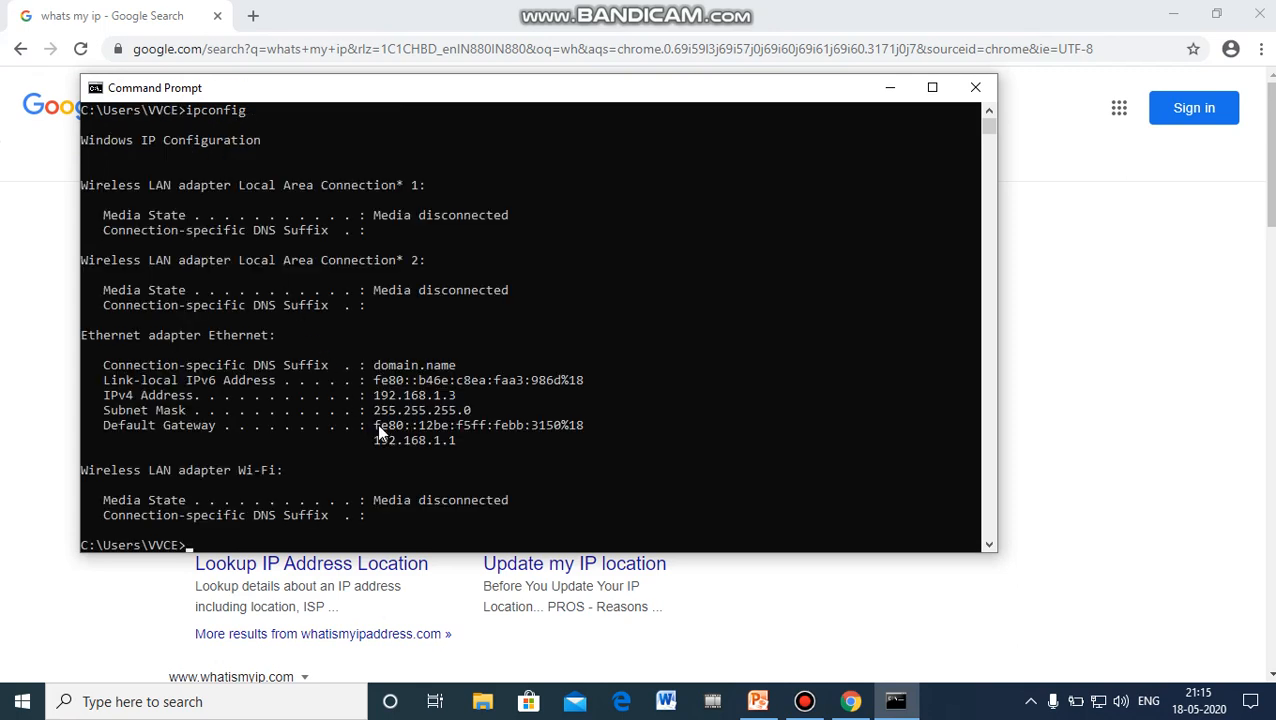
mouse_move(440, 425)
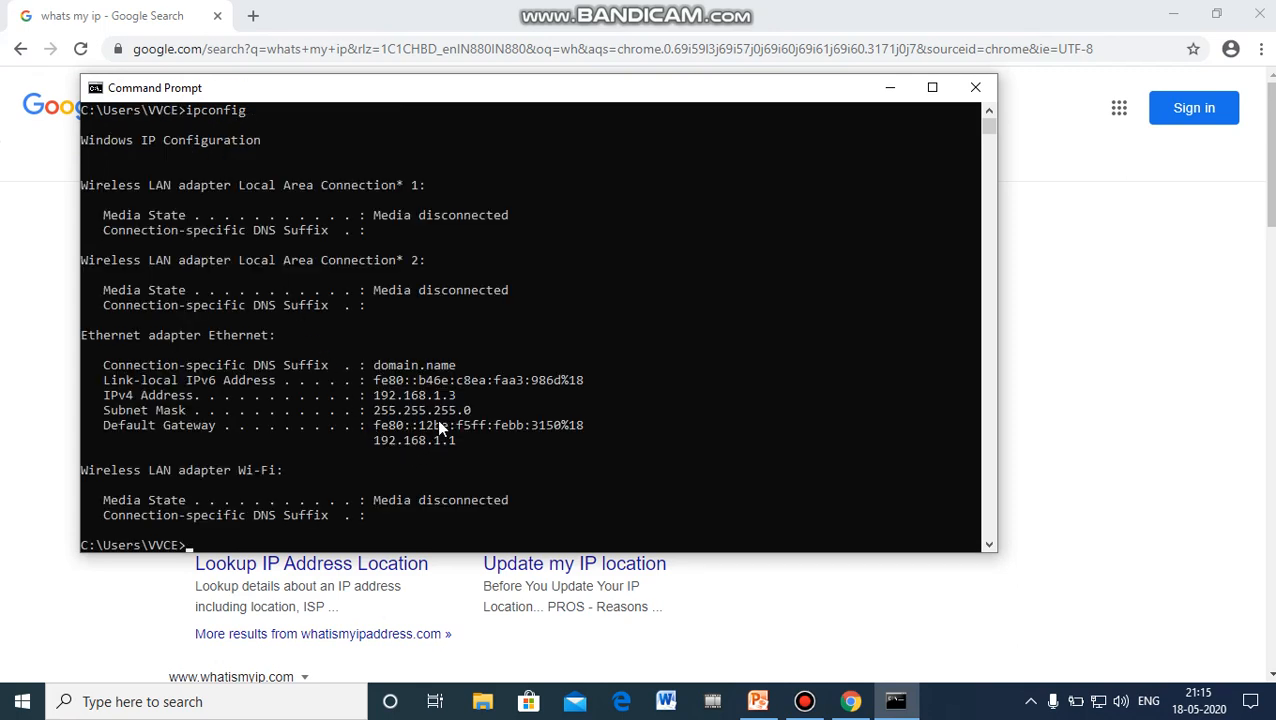
mouse_move(183, 402)
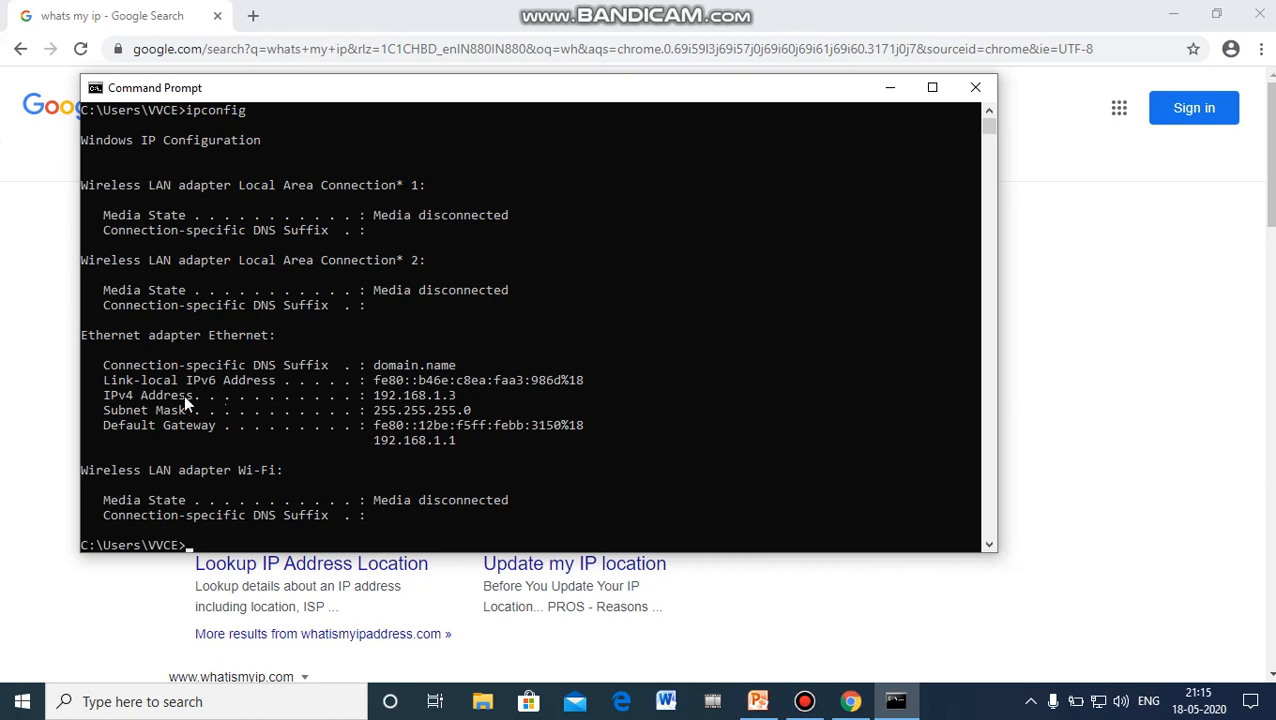
mouse_move(390, 388)
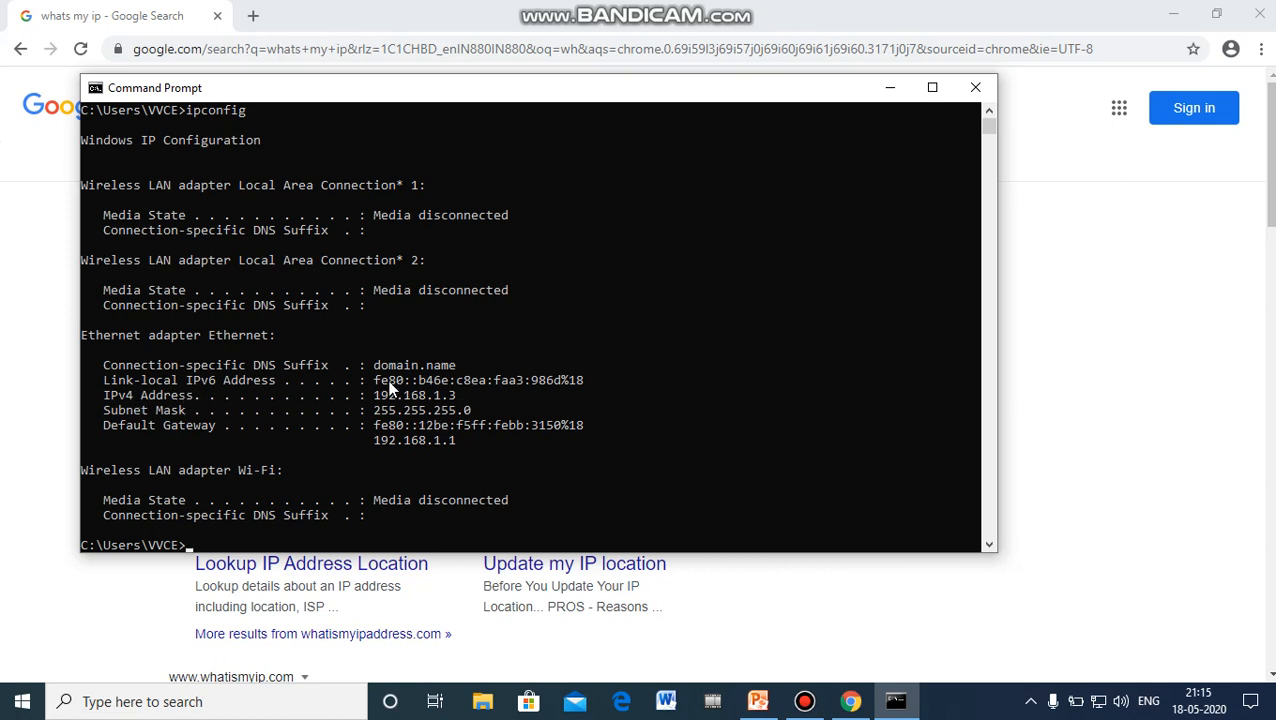
mouse_move(313, 382)
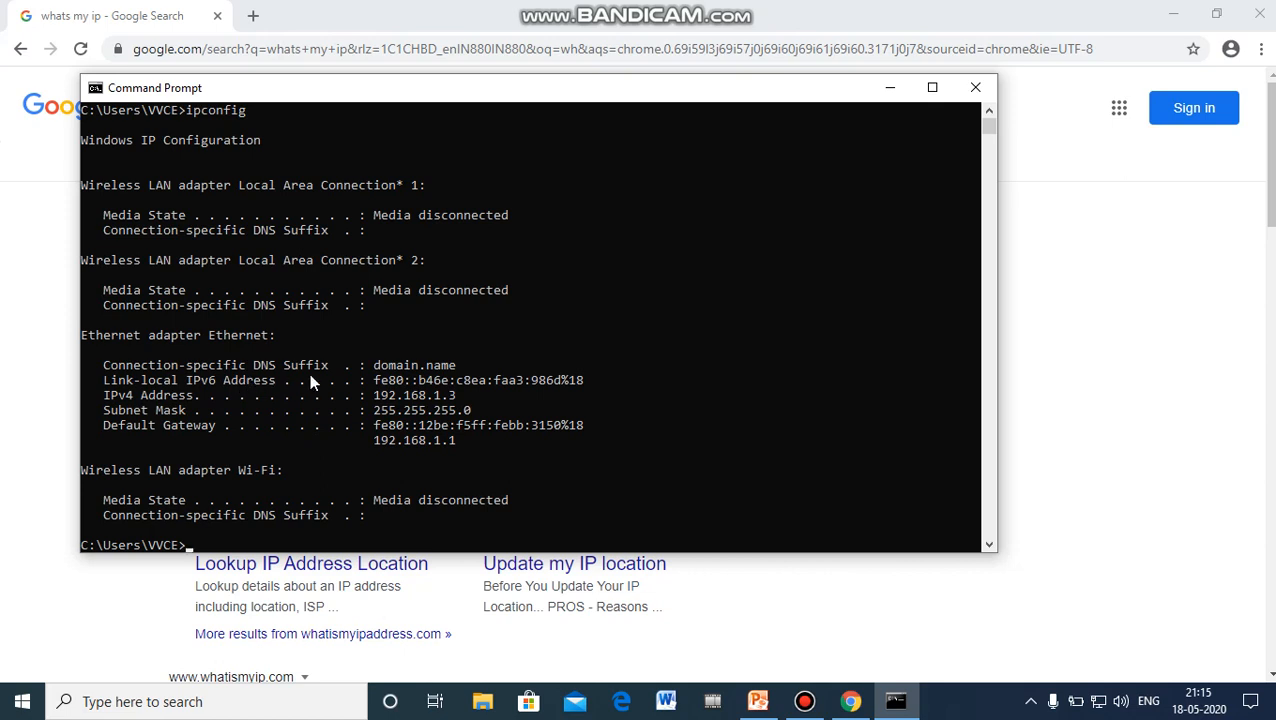
mouse_move(513, 430)
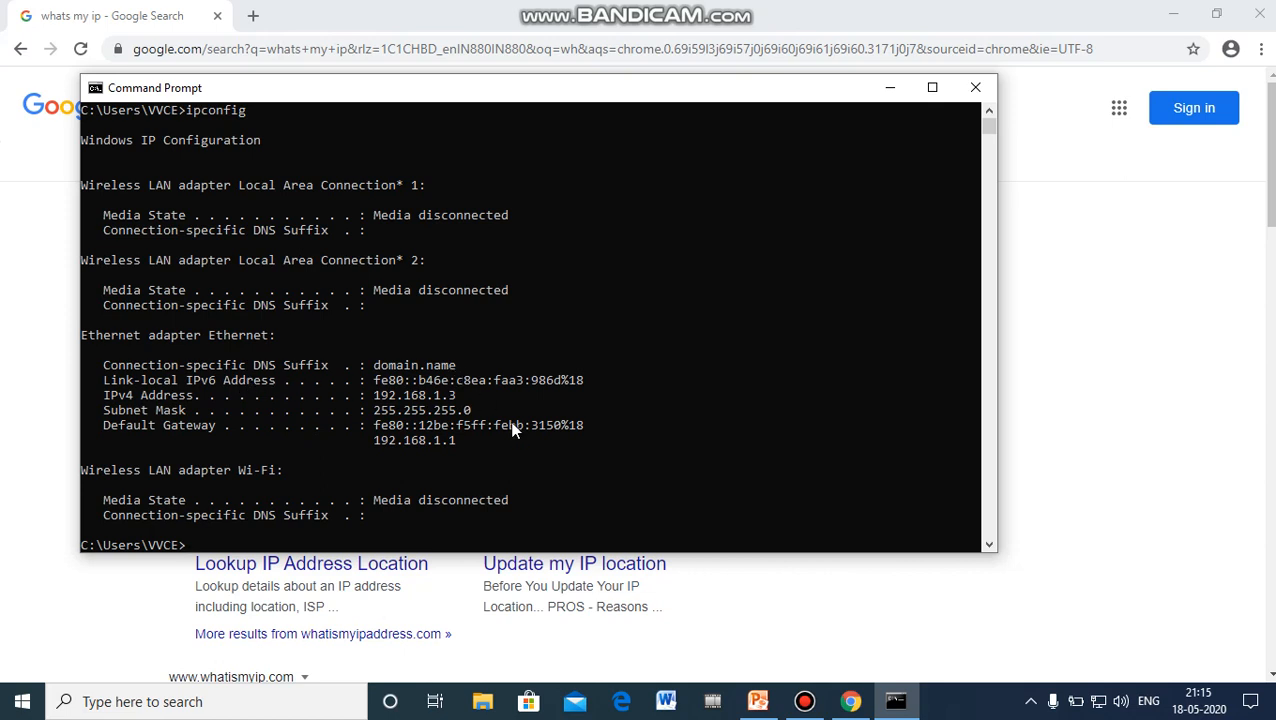
mouse_move(560, 237)
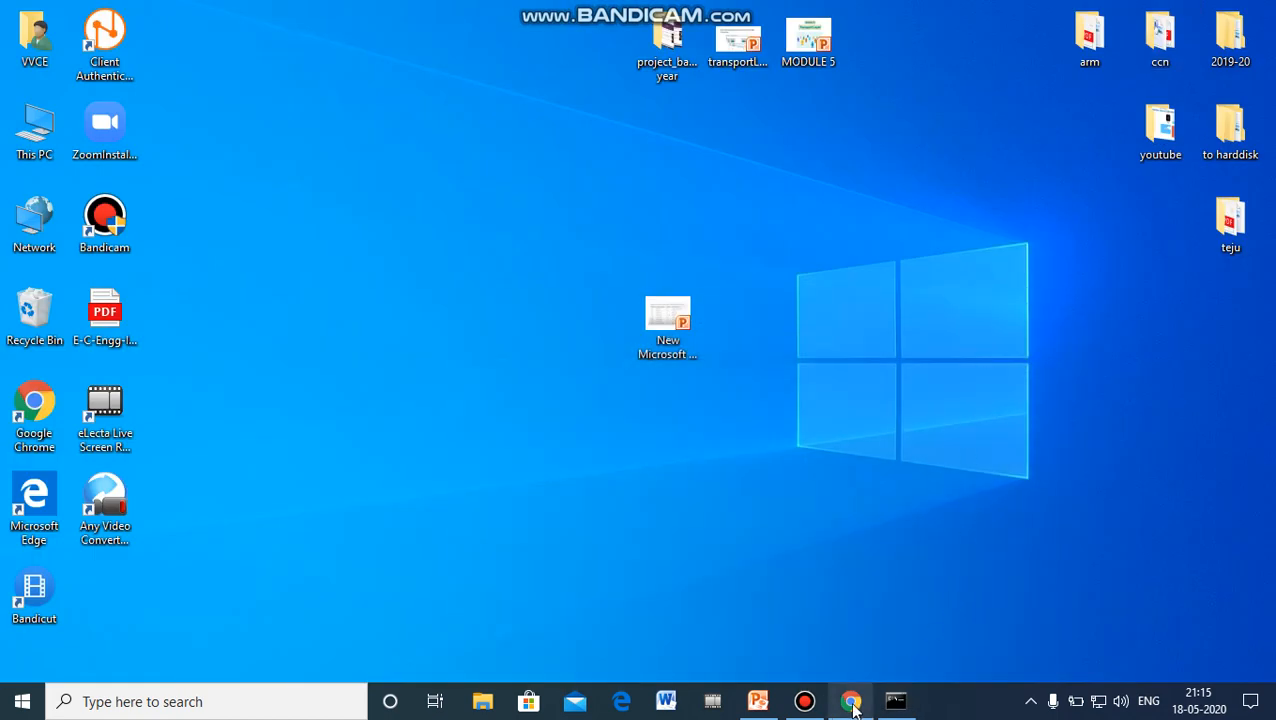
Restore the PowerPoint presentation on slide 6, 'Addressing: Port Numbers'
left_click(758, 700)
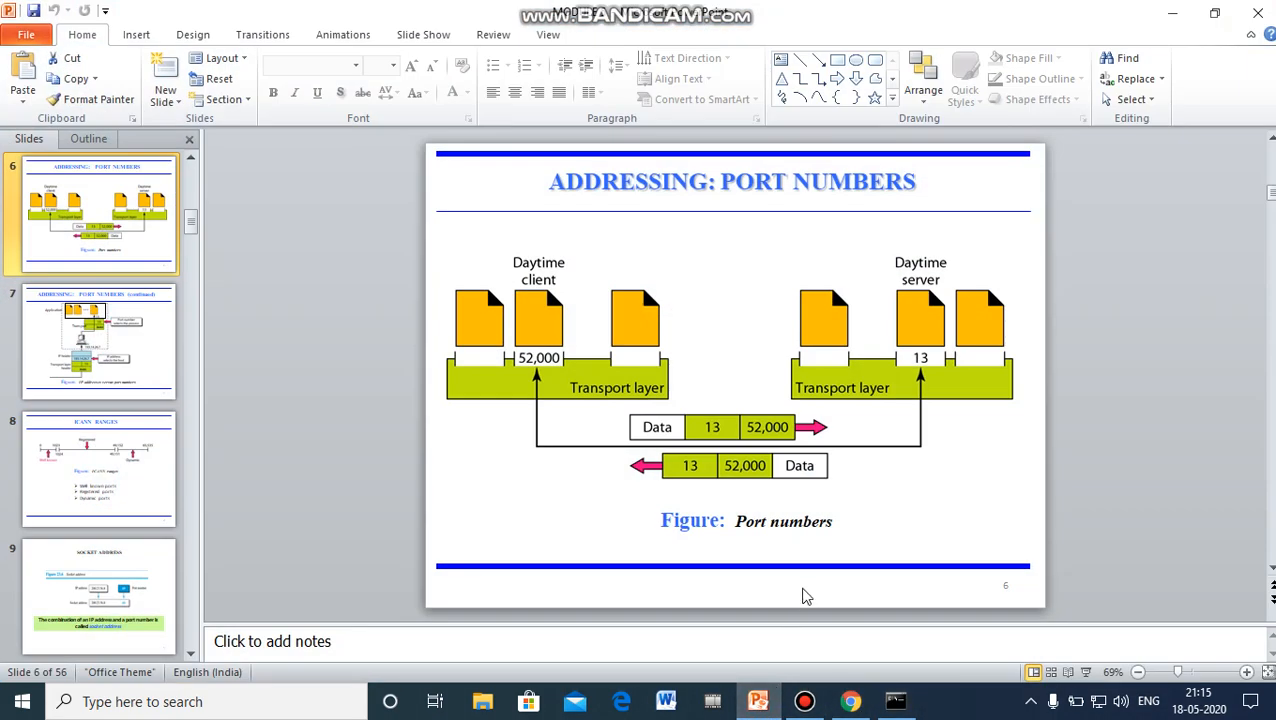
mouse_move(855, 568)
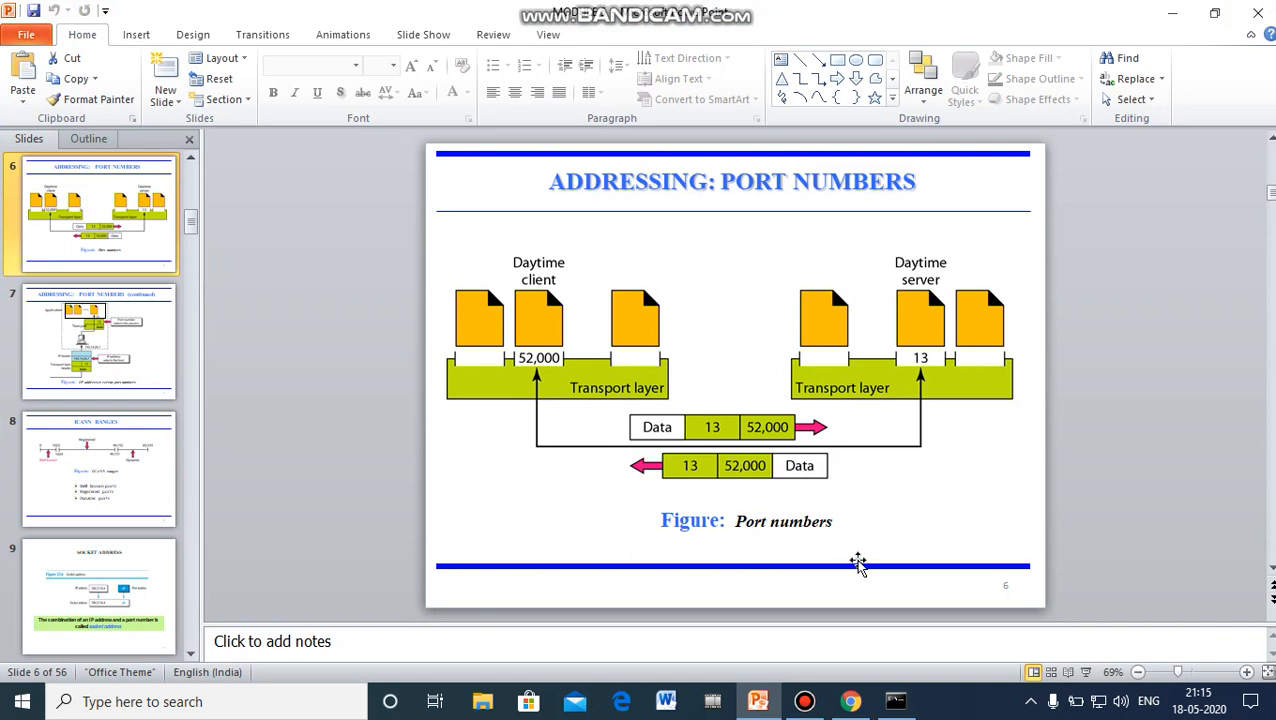
mouse_move(862, 565)
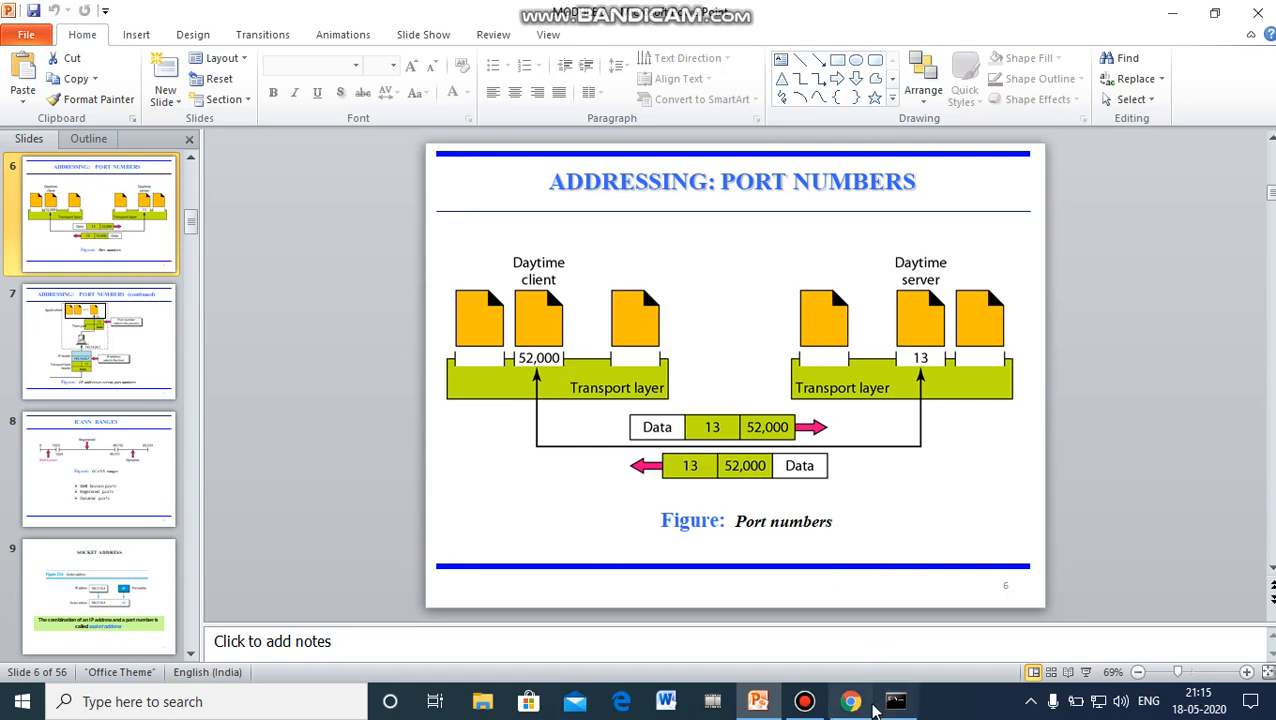
Return to Command Prompt and ping google.com, getting four replies from 172.217.163.78
left_click(894, 701)
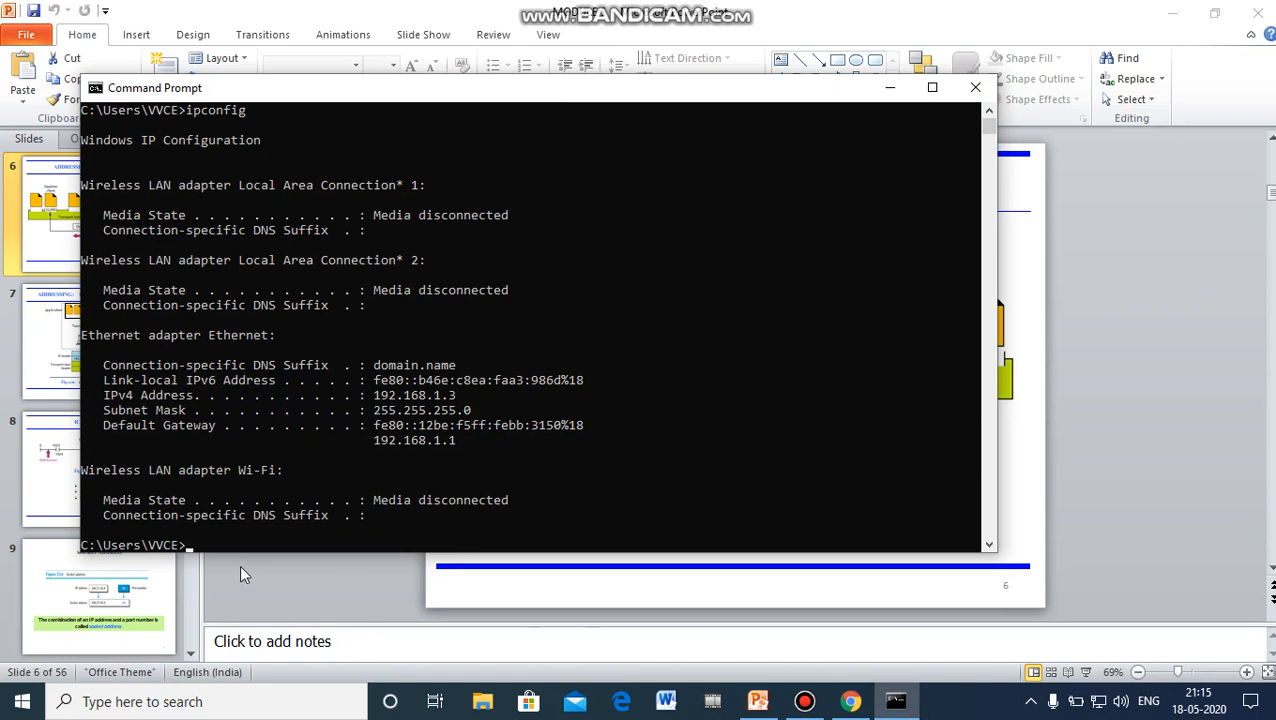
mouse_move(195, 552)
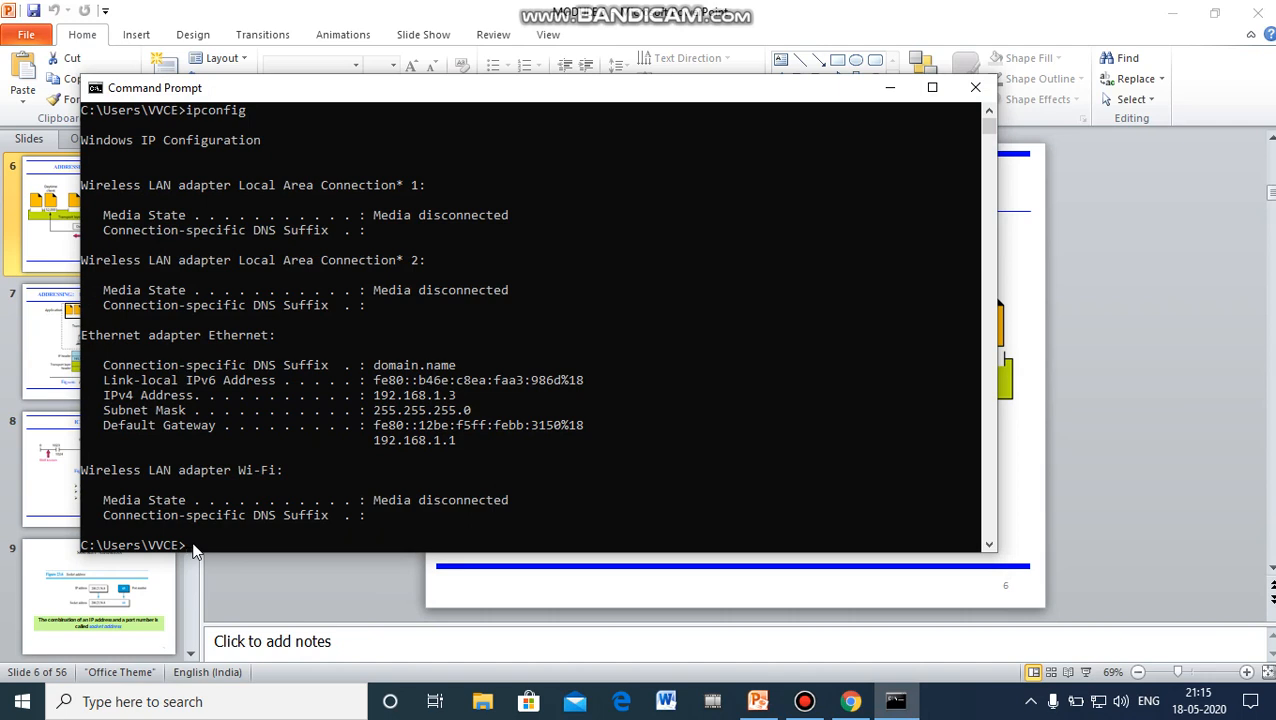
mouse_move(203, 558)
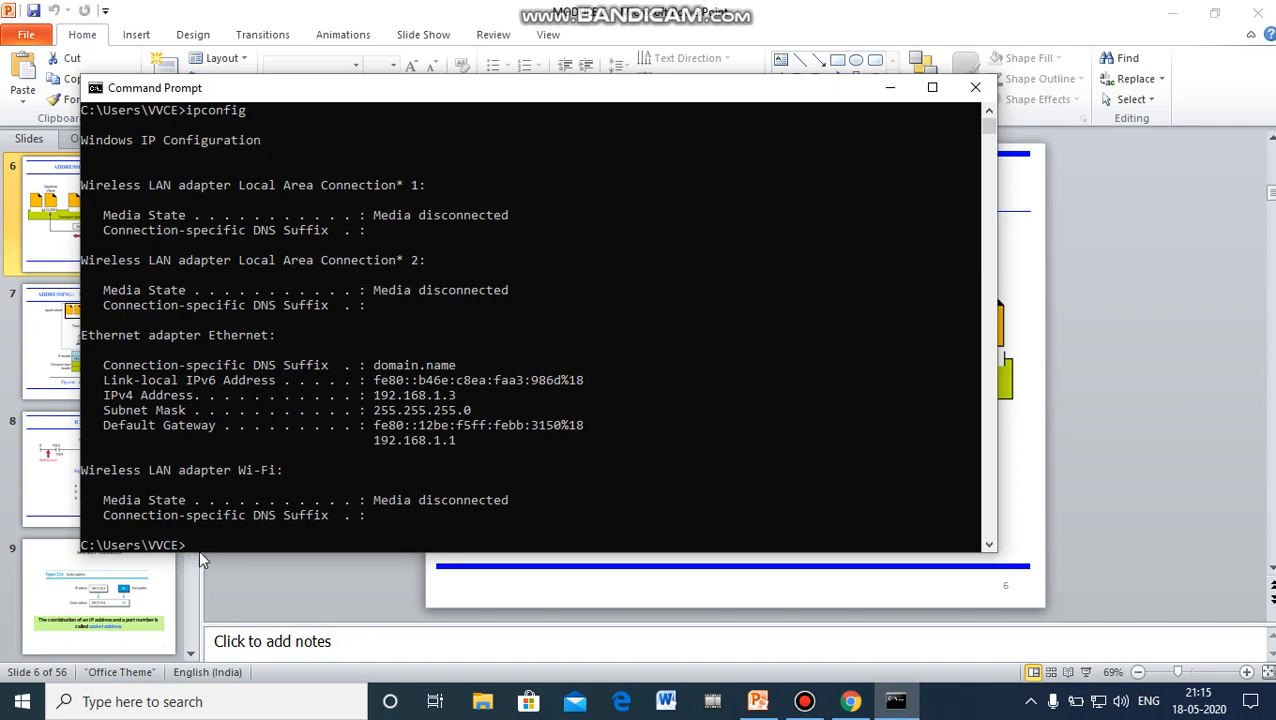
mouse_move(210, 545)
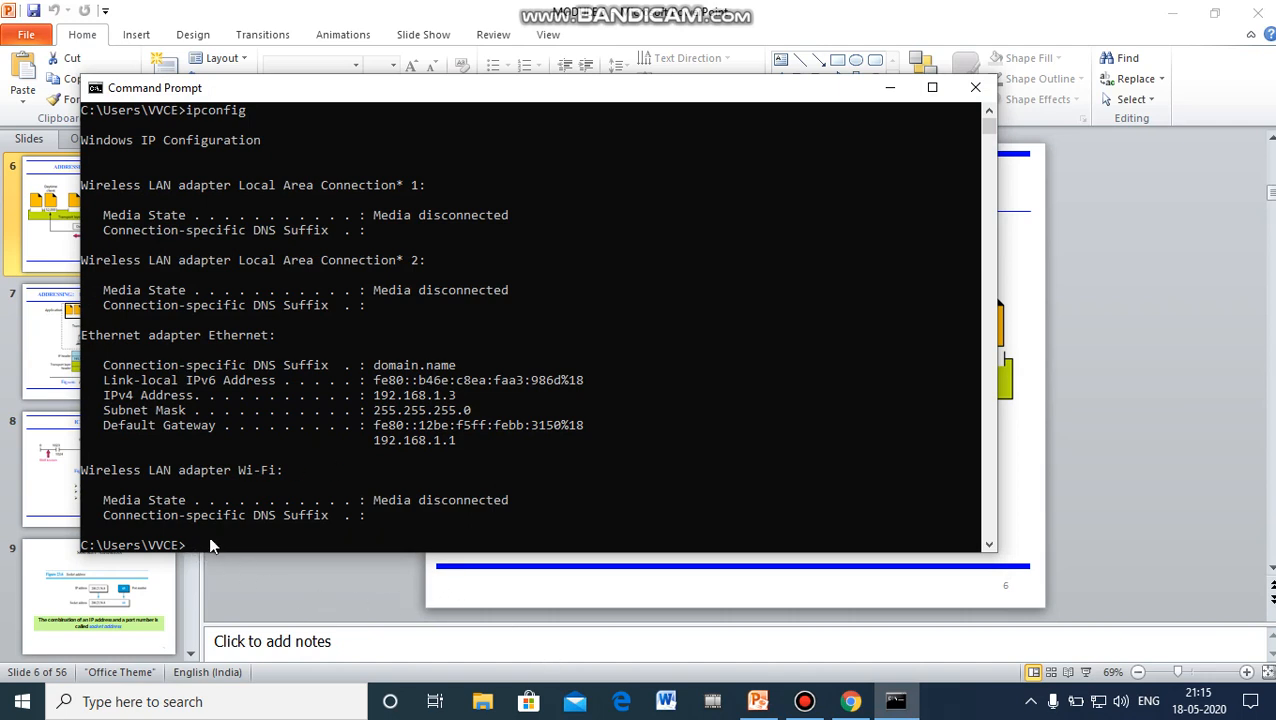
mouse_move(224, 553)
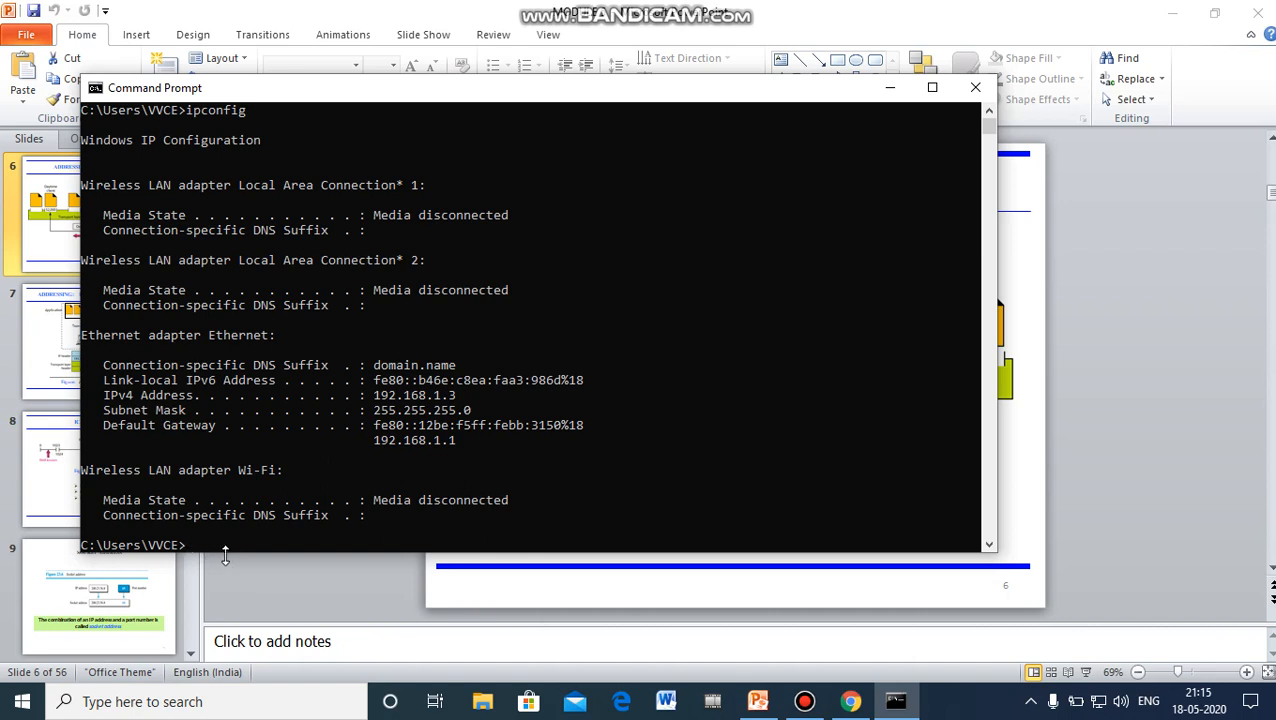
mouse_move(228, 555)
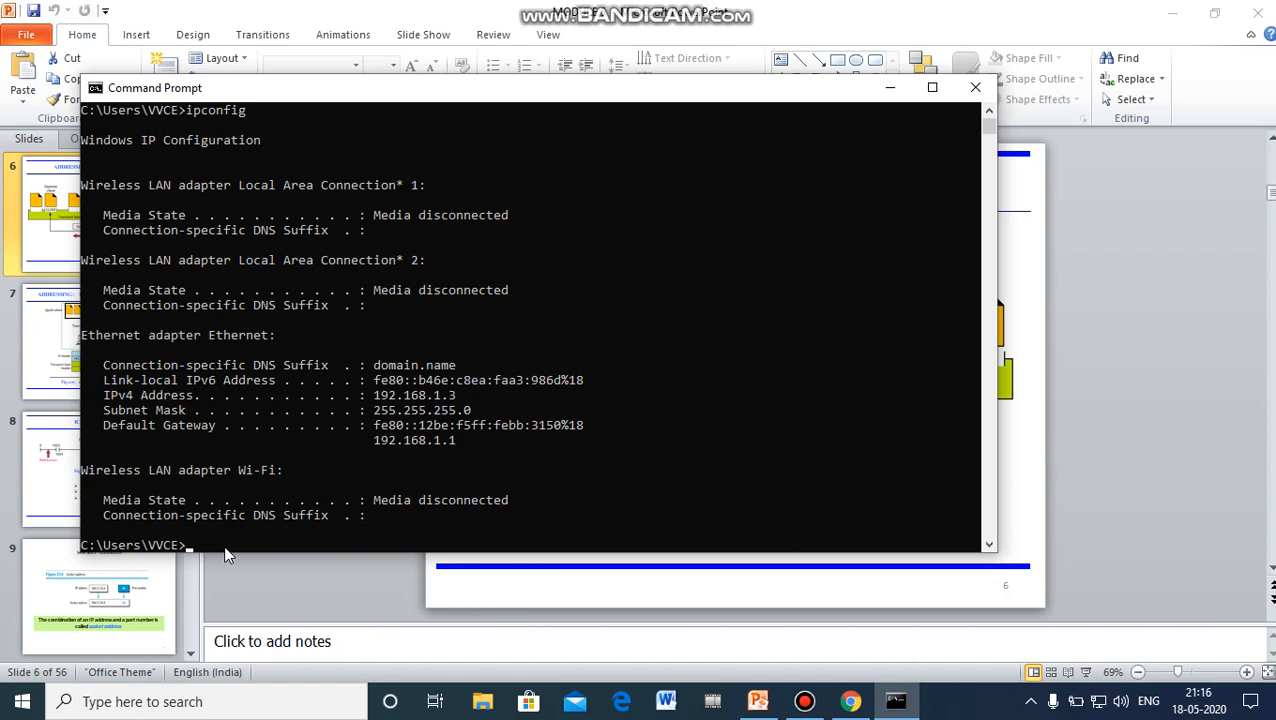
type("pin")
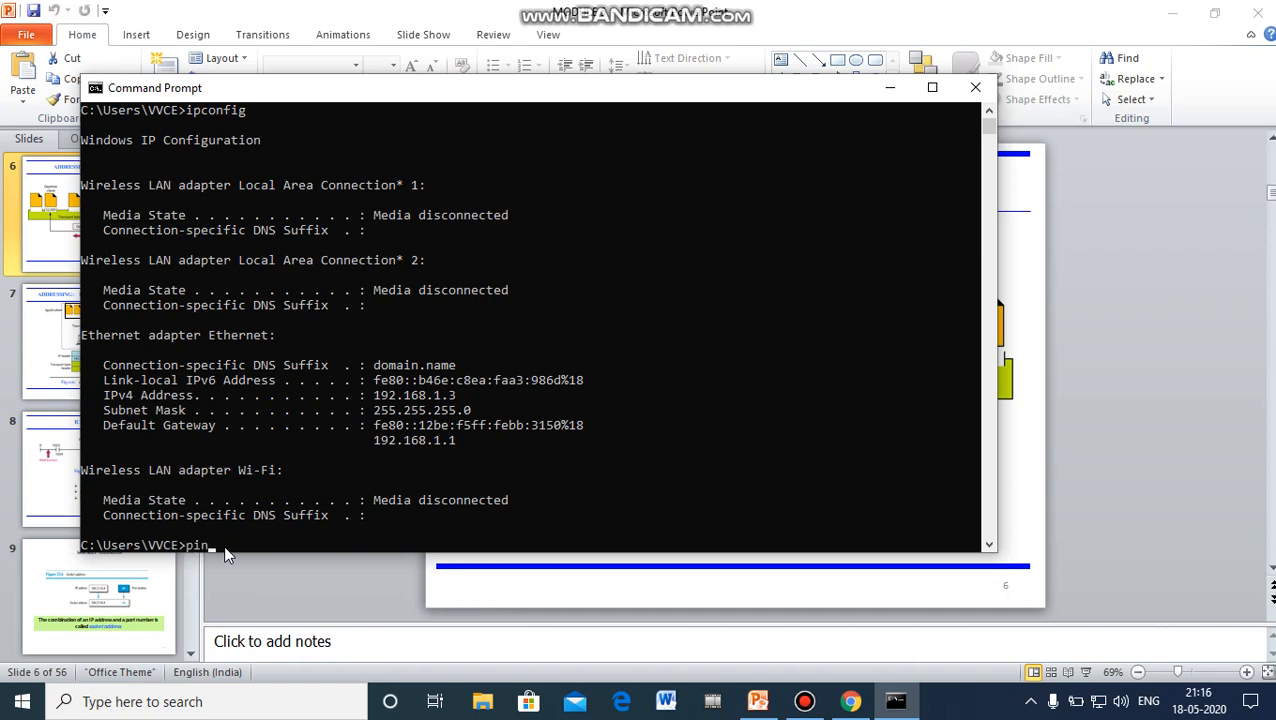
type("g")
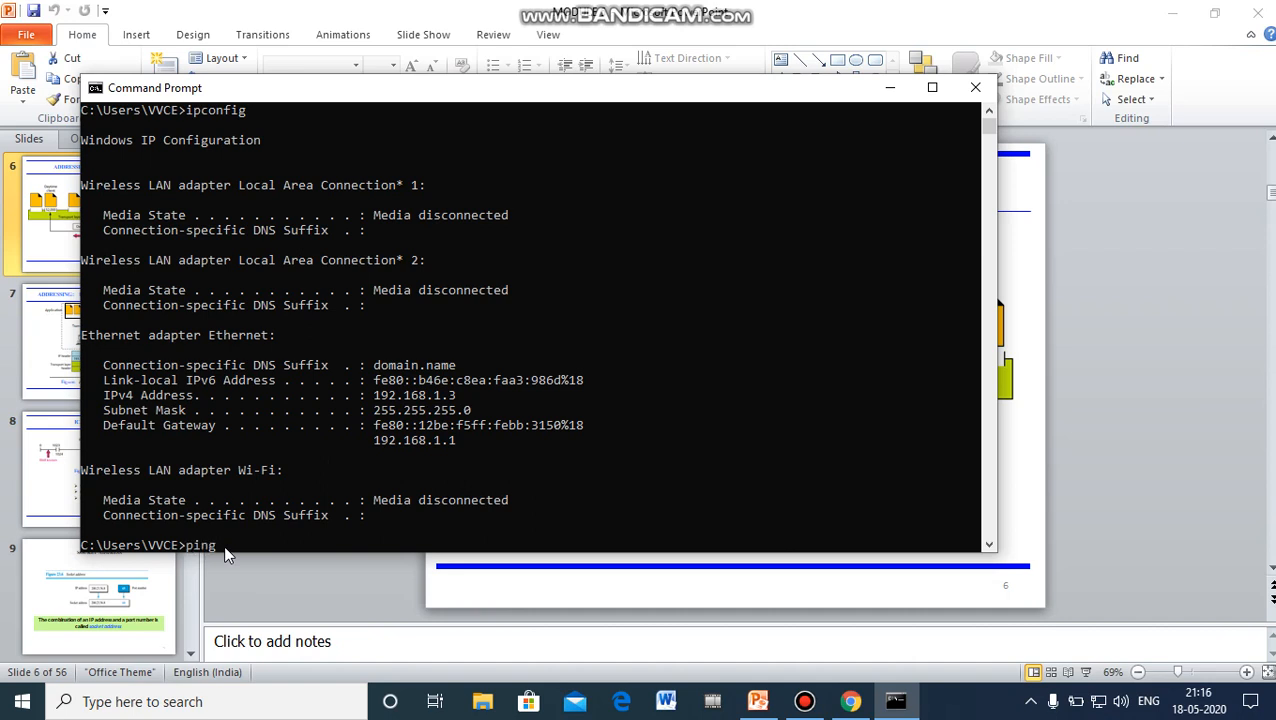
type("google.com")
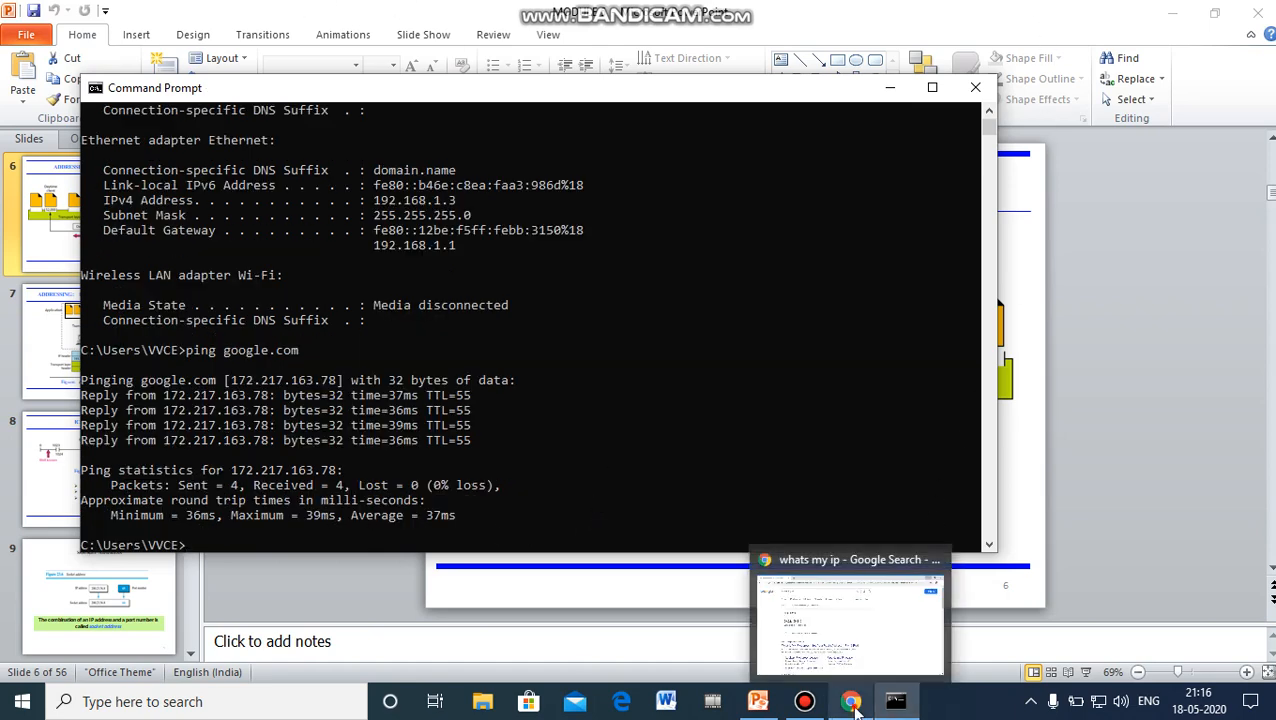
Load Google's home page in Chrome from IP 172.217.166.110, then return to the port-numbers slide
left_click(851, 700)
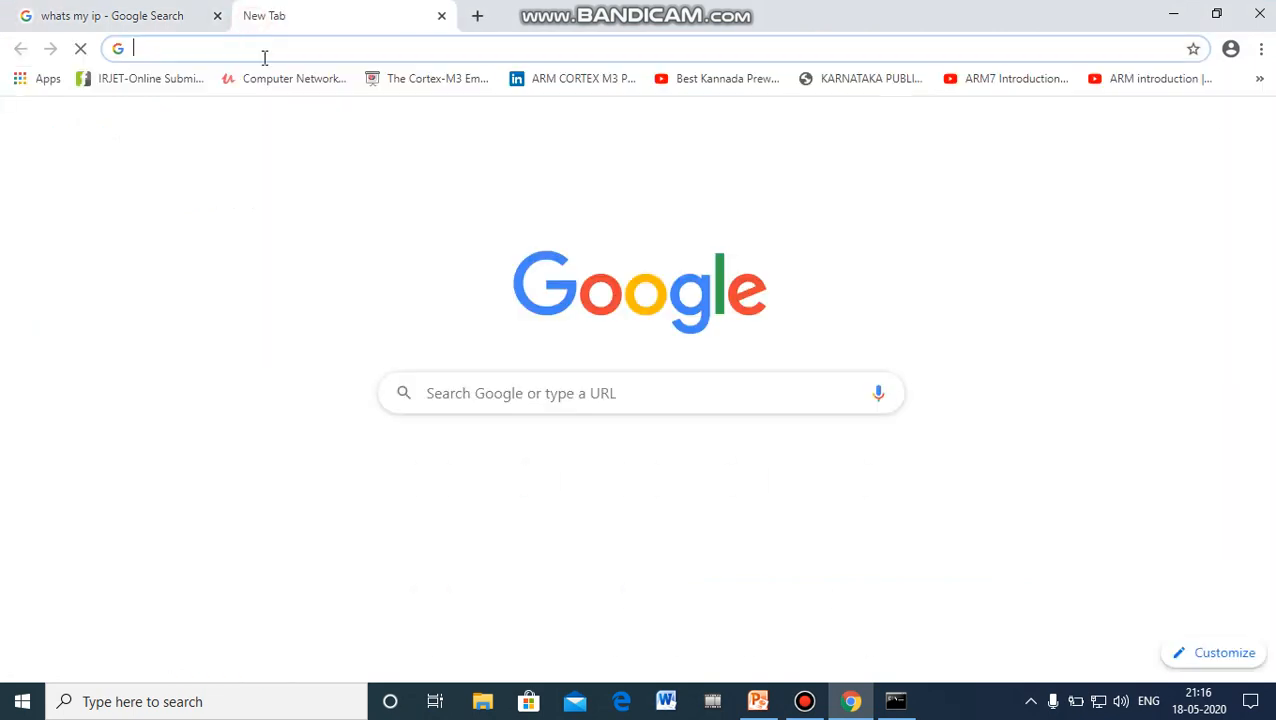
type("172.217.166.110")
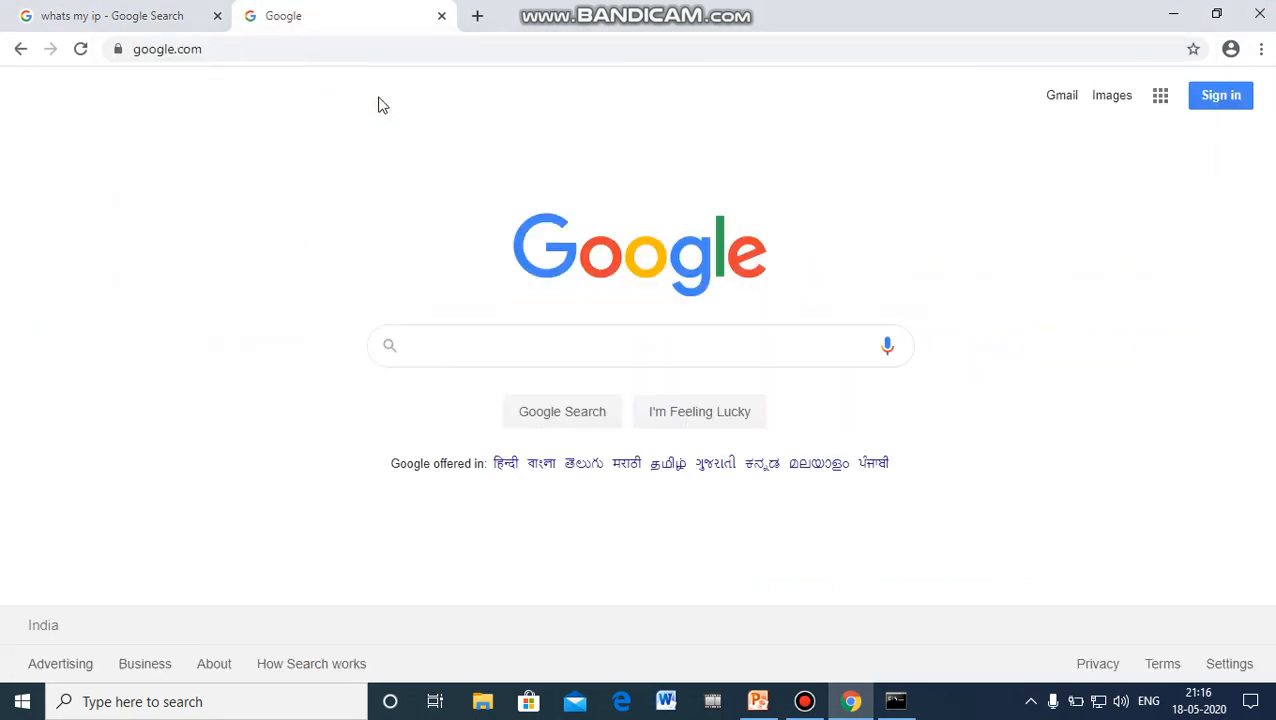
mouse_move(573, 461)
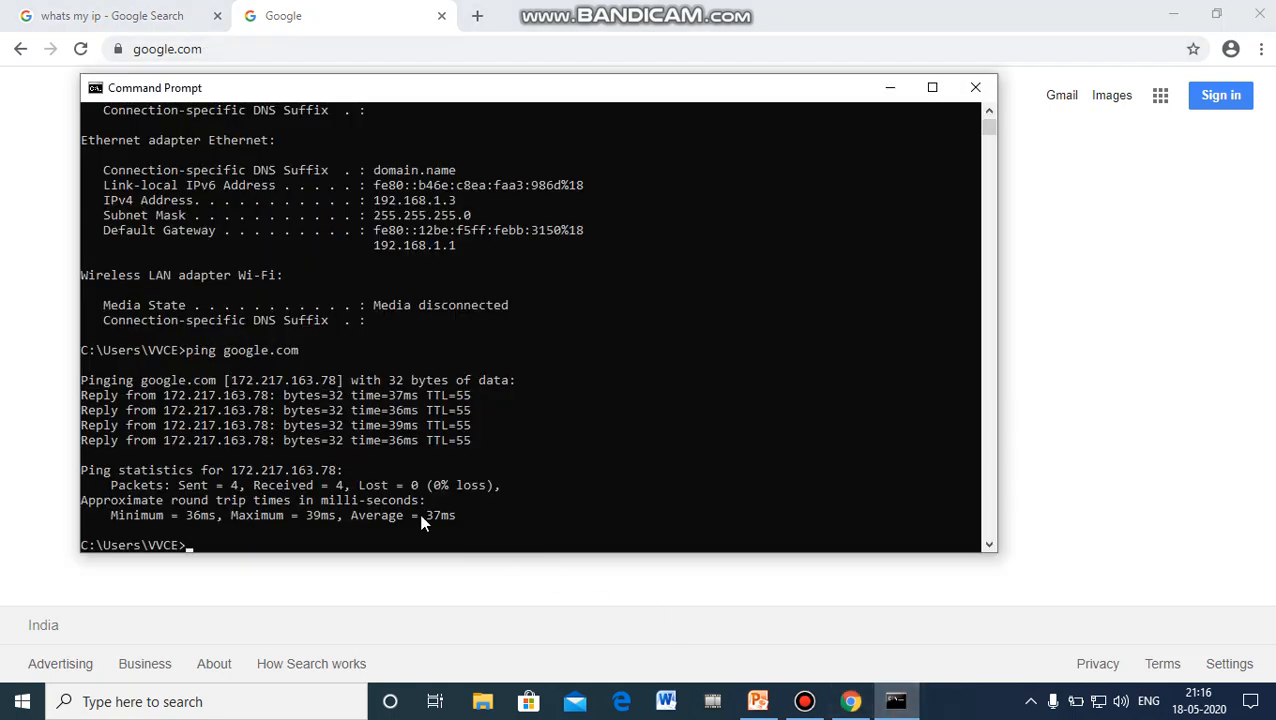
mouse_move(282, 487)
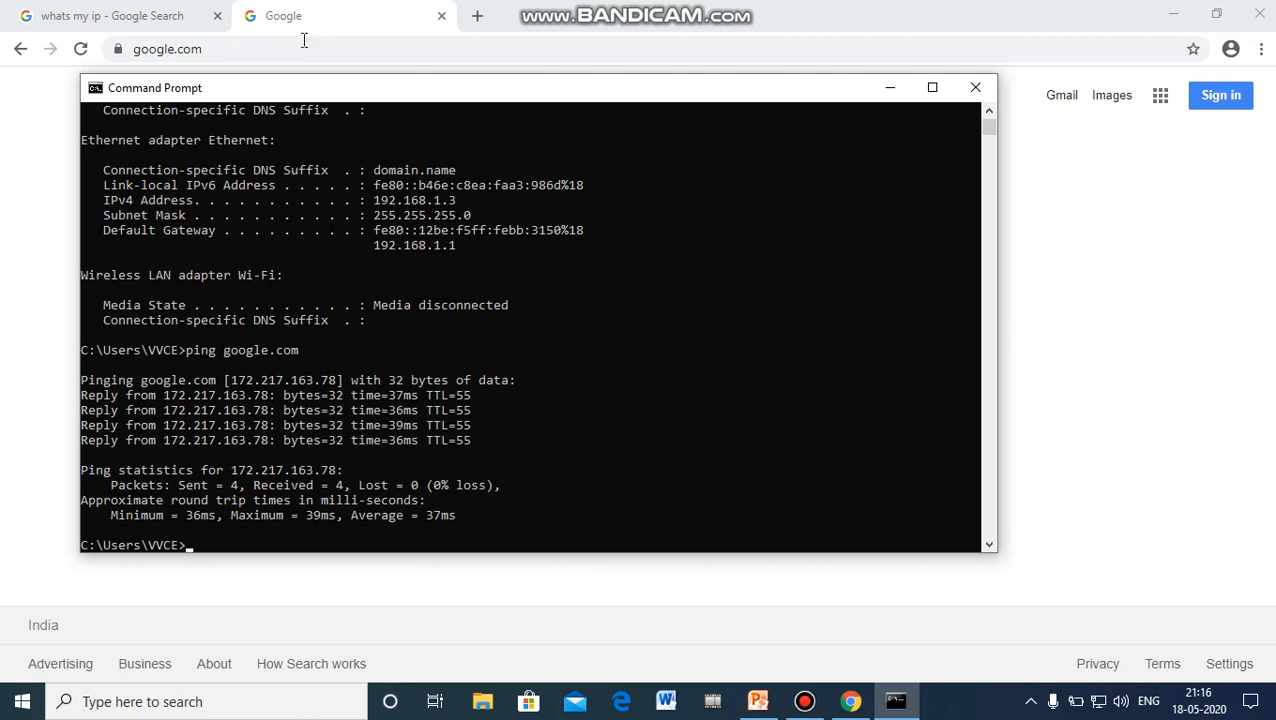
mouse_move(343, 489)
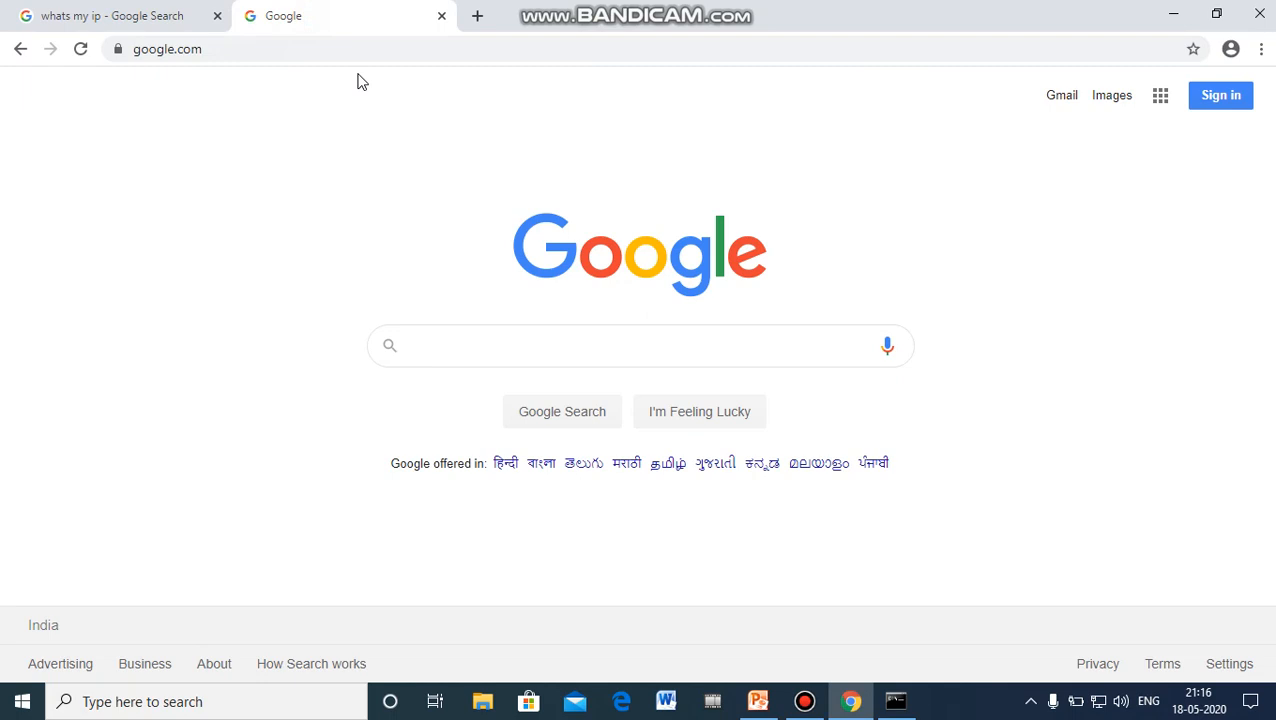
left_click(640, 345)
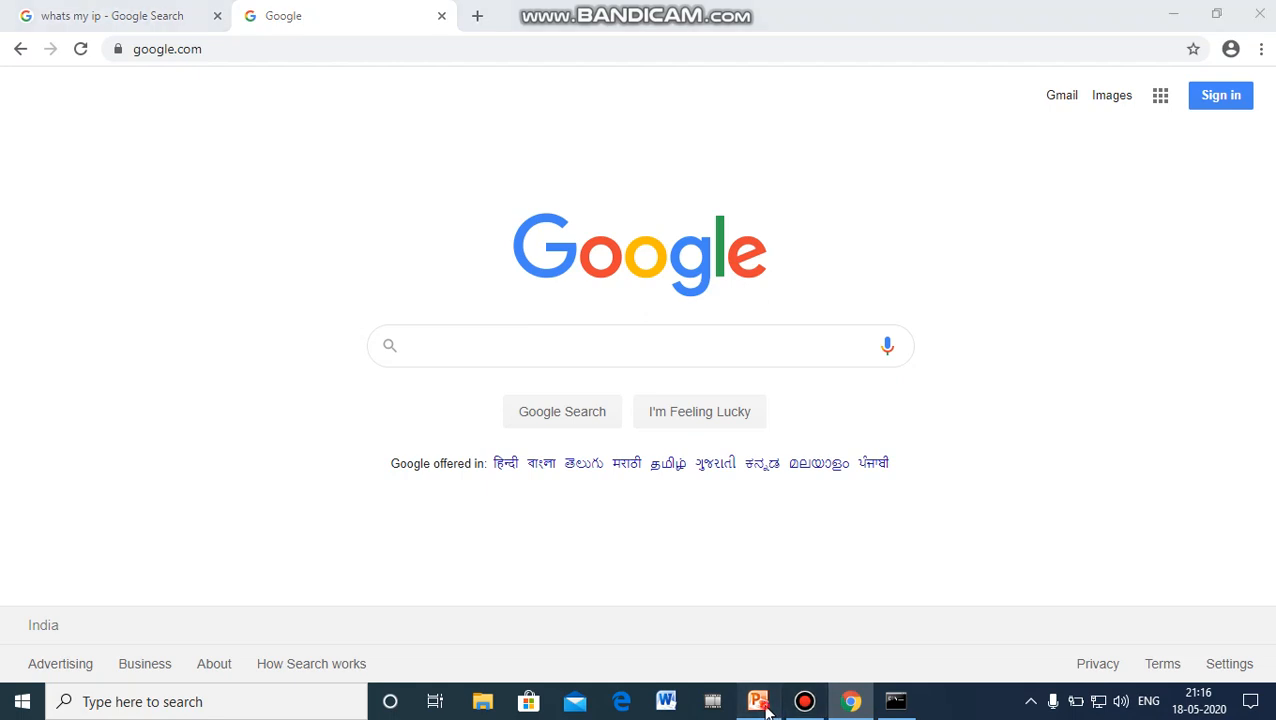
left_click(759, 701)
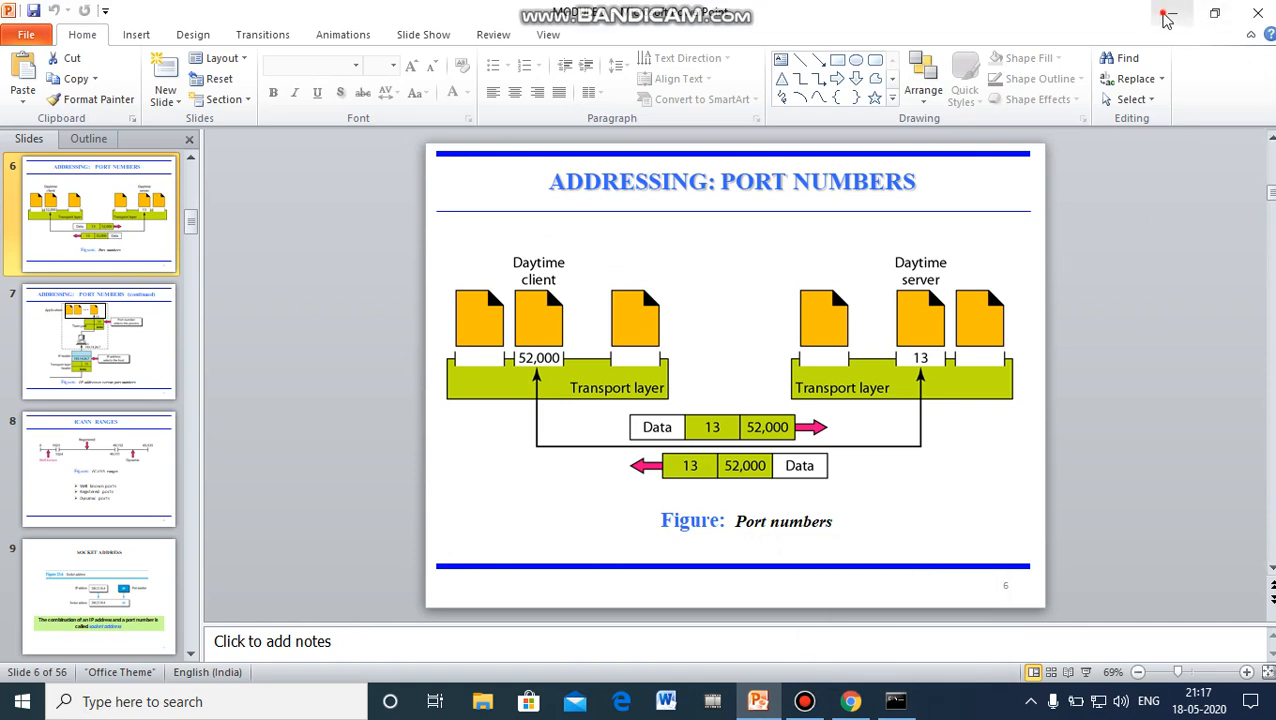
Minimize the port-numbers presentation to reveal the protocol, port and Python module table
left_click(1166, 18)
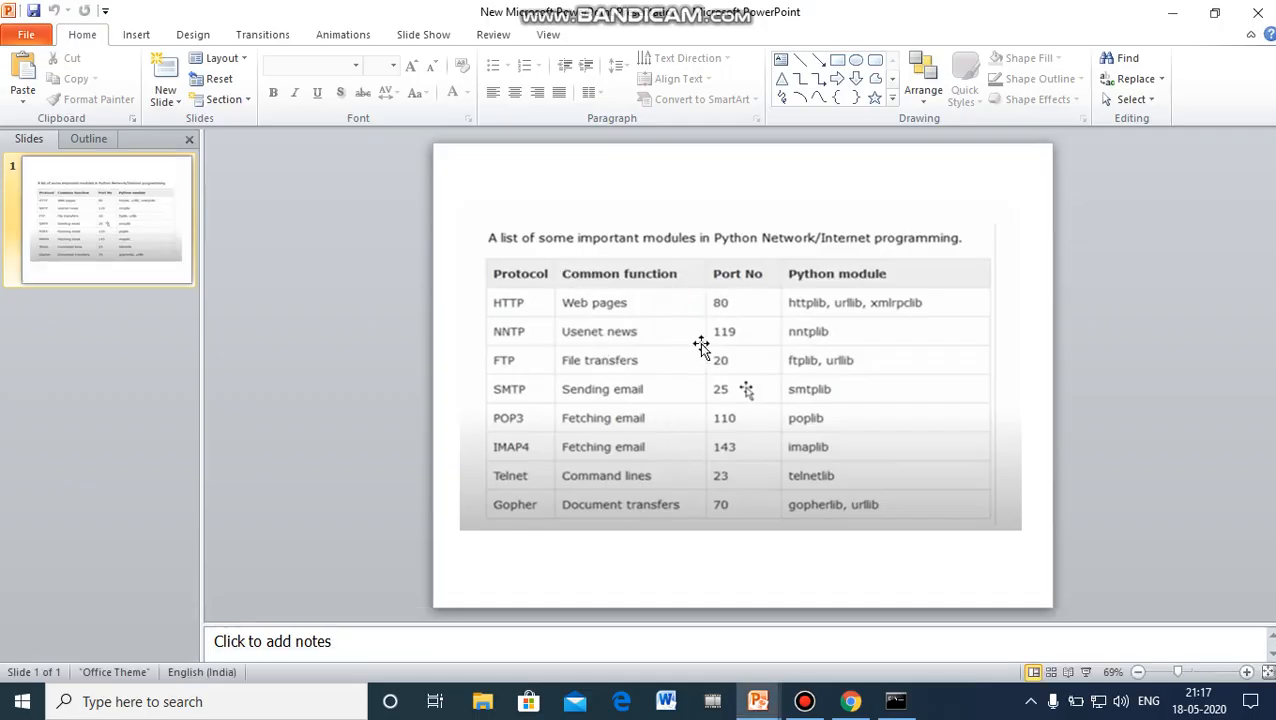
mouse_move(535, 358)
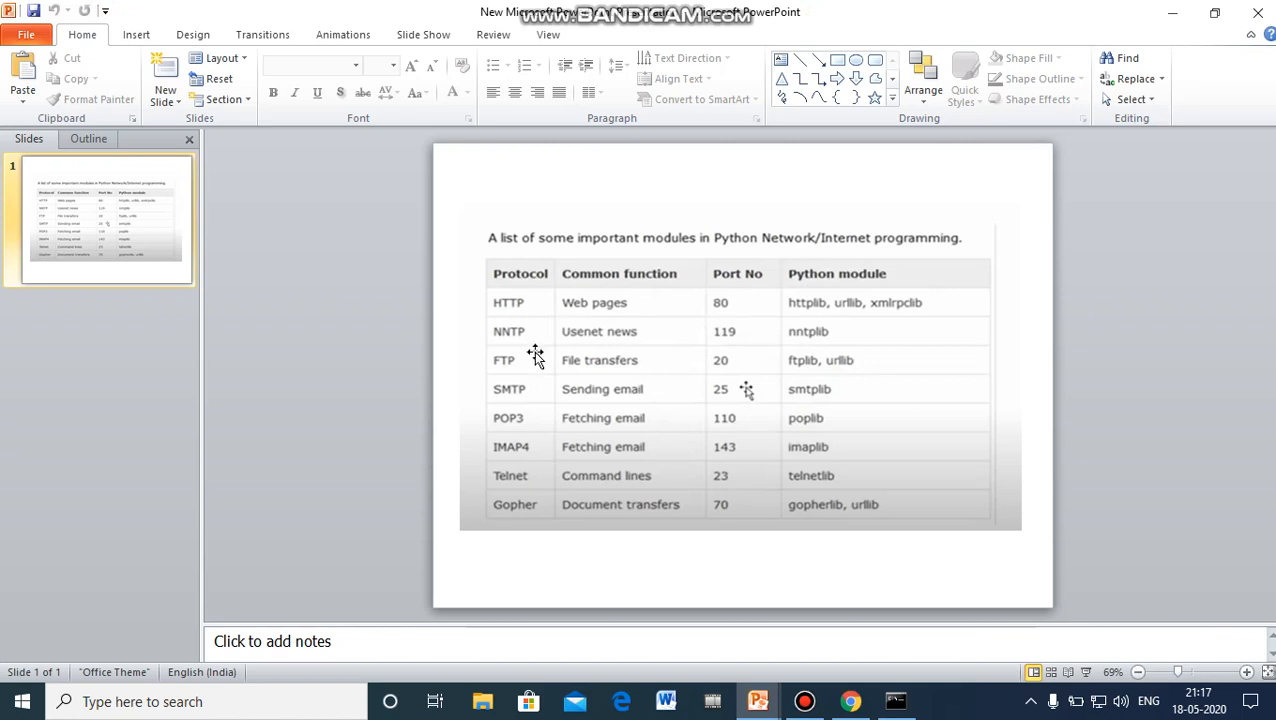
mouse_move(583, 303)
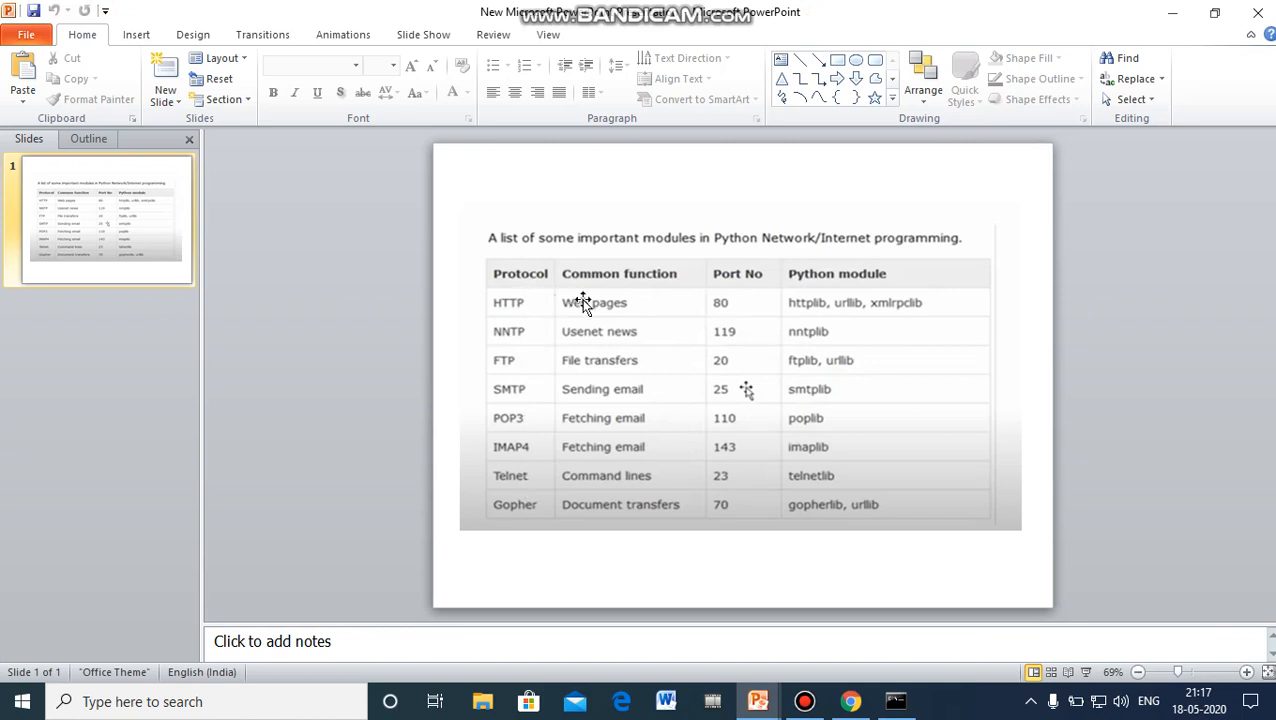
mouse_move(750, 307)
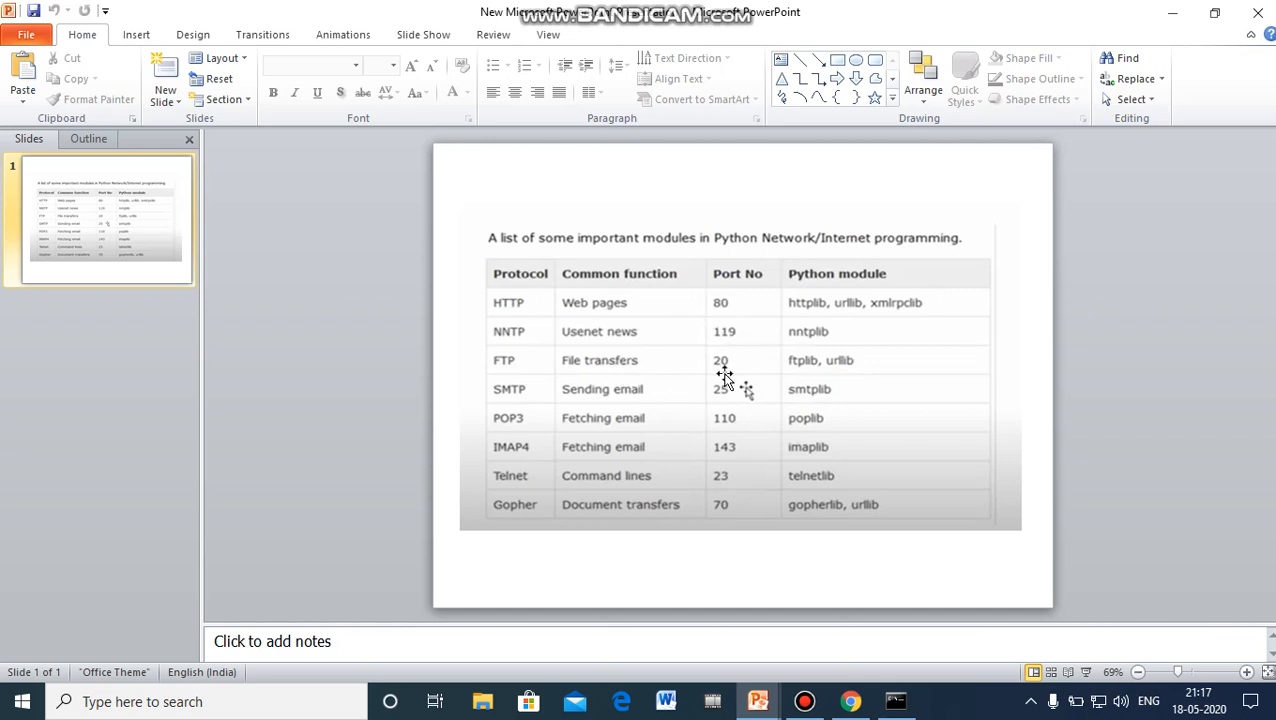
mouse_move(720, 367)
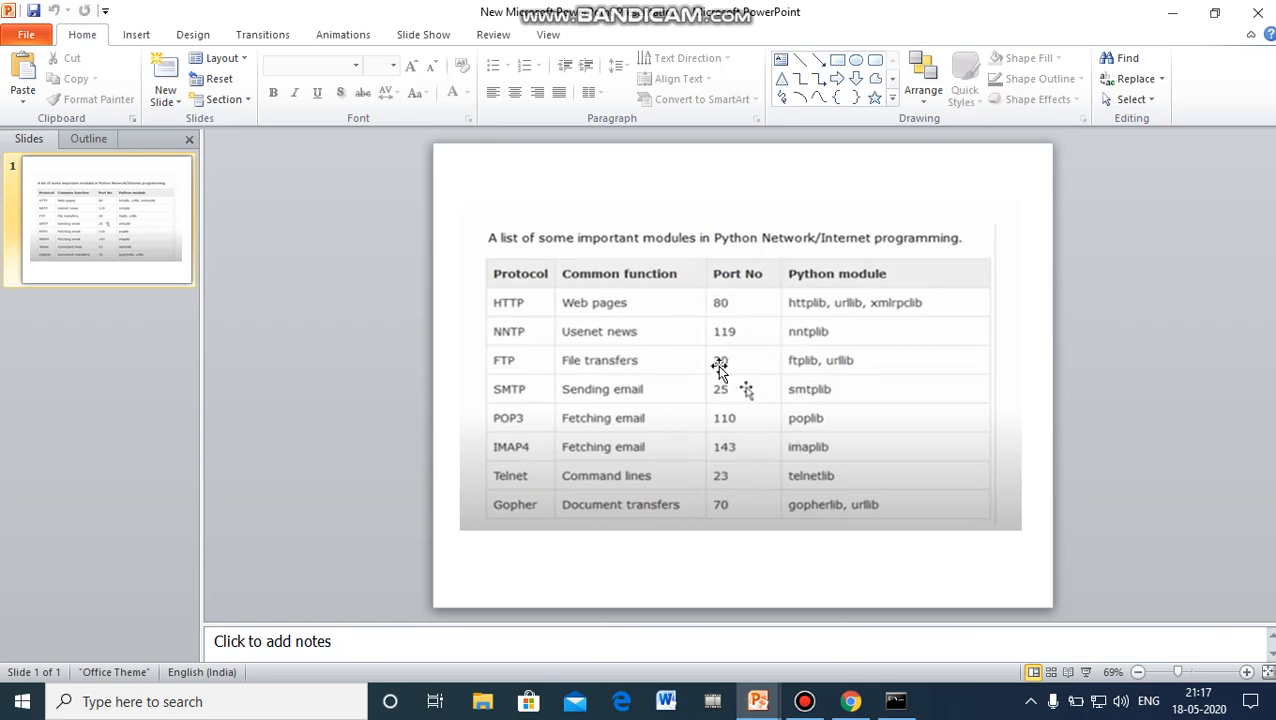